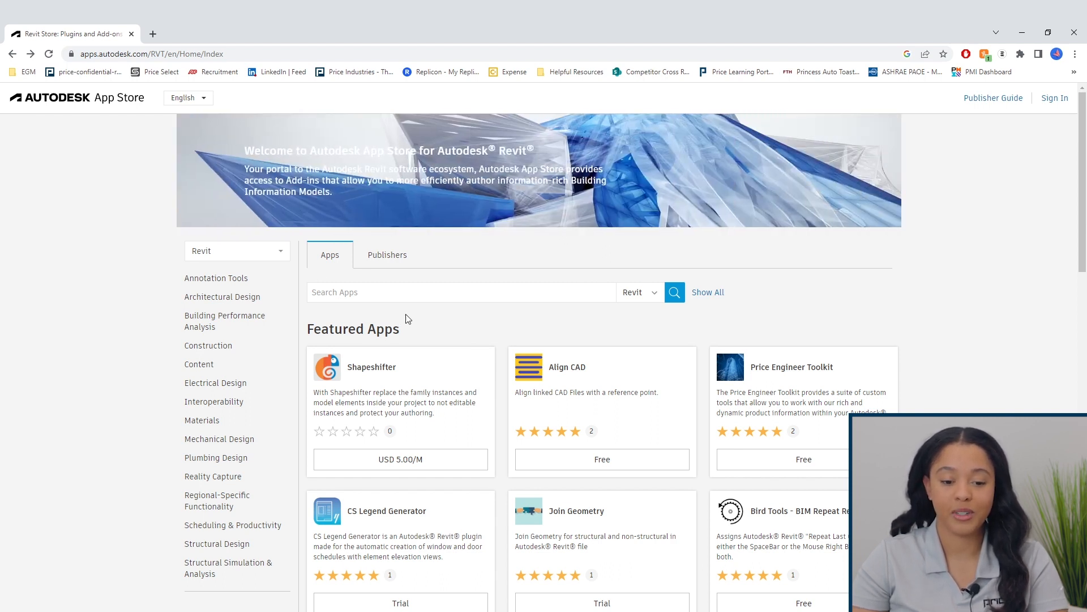
- Search the App Store for Price and open the Price Engineer Toolkit listing
type("Price")
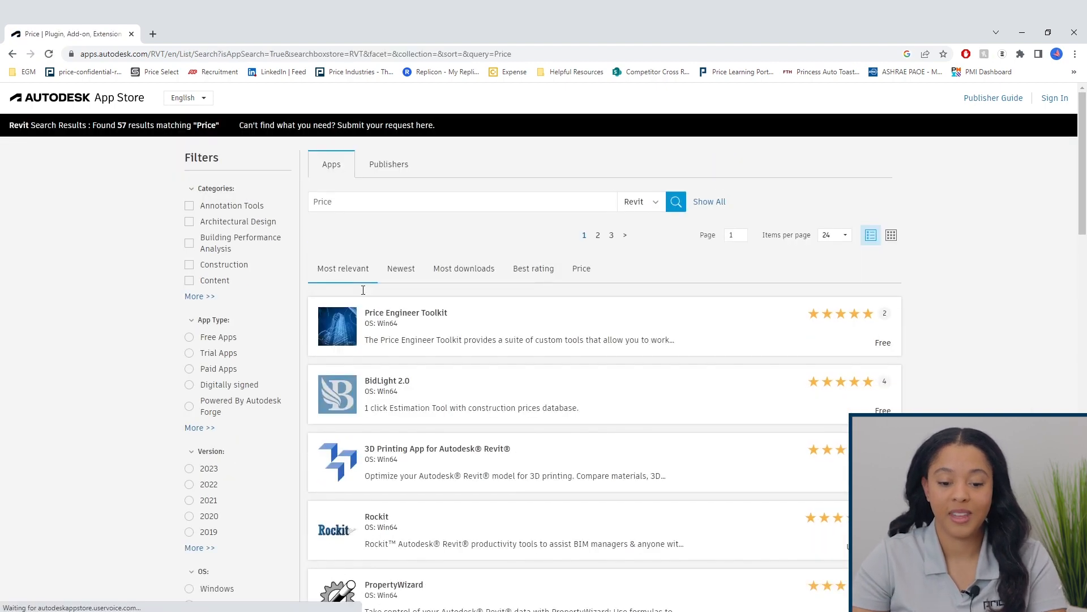
mouse_move(457, 319)
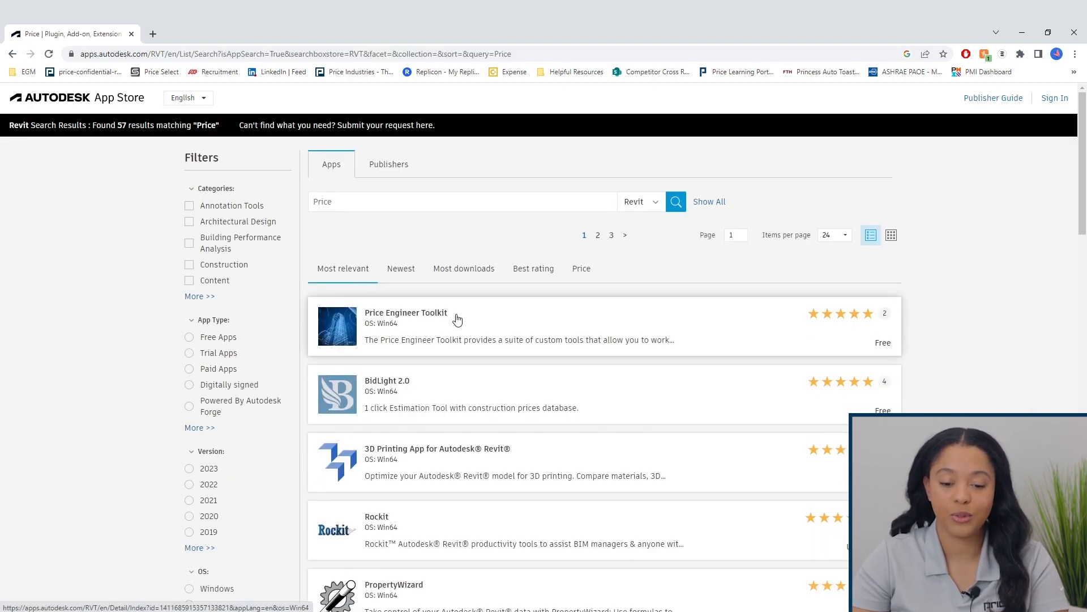
left_click(406, 312)
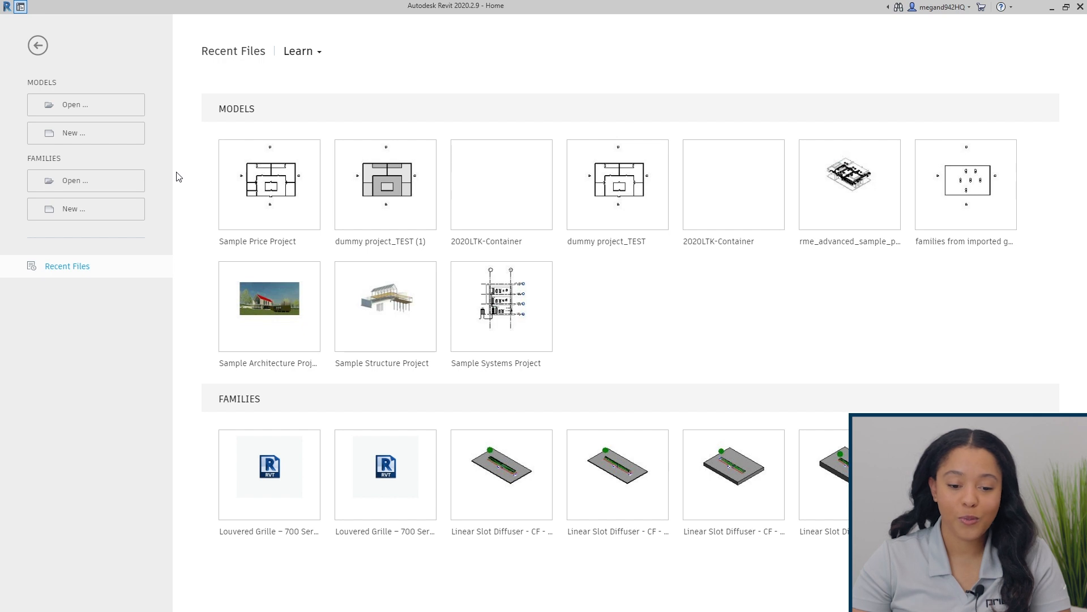
mouse_move(270, 183)
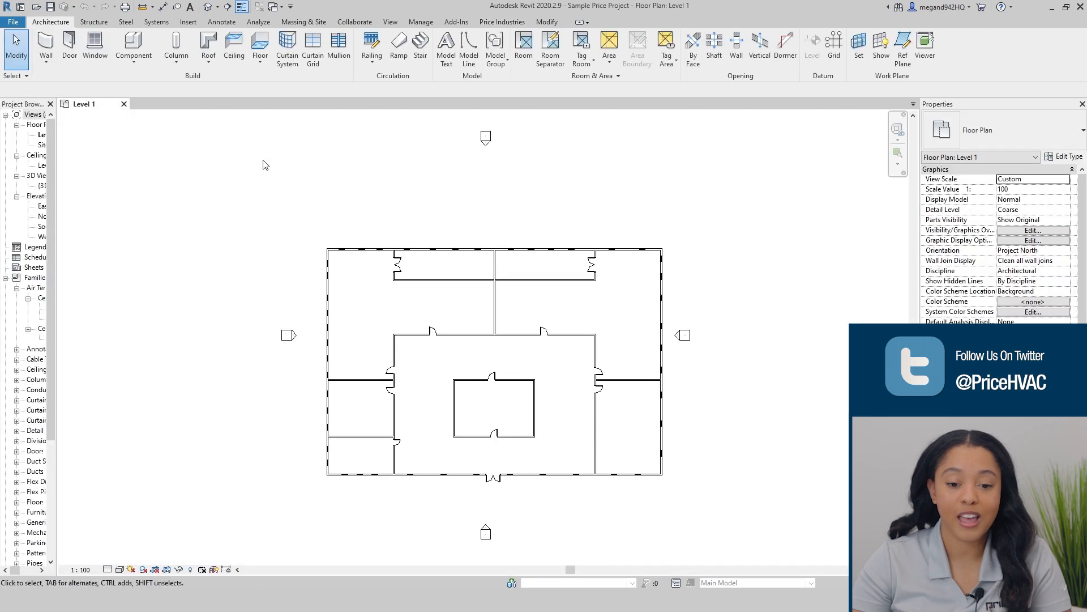
- Show the Price Industries ribbon tools in the Sample Price Project
left_click(503, 21)
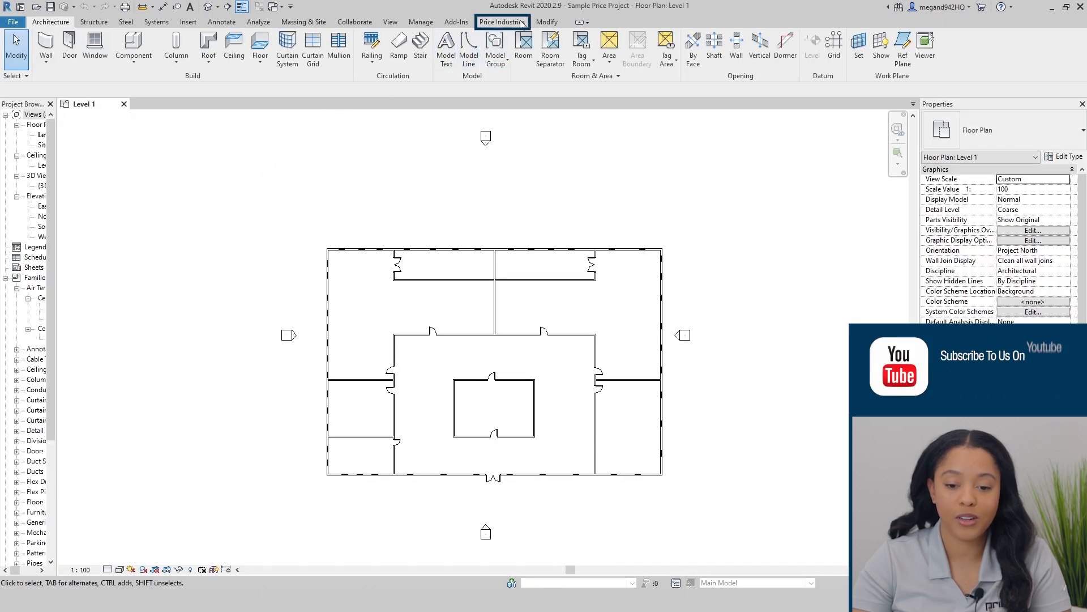
left_click(502, 22)
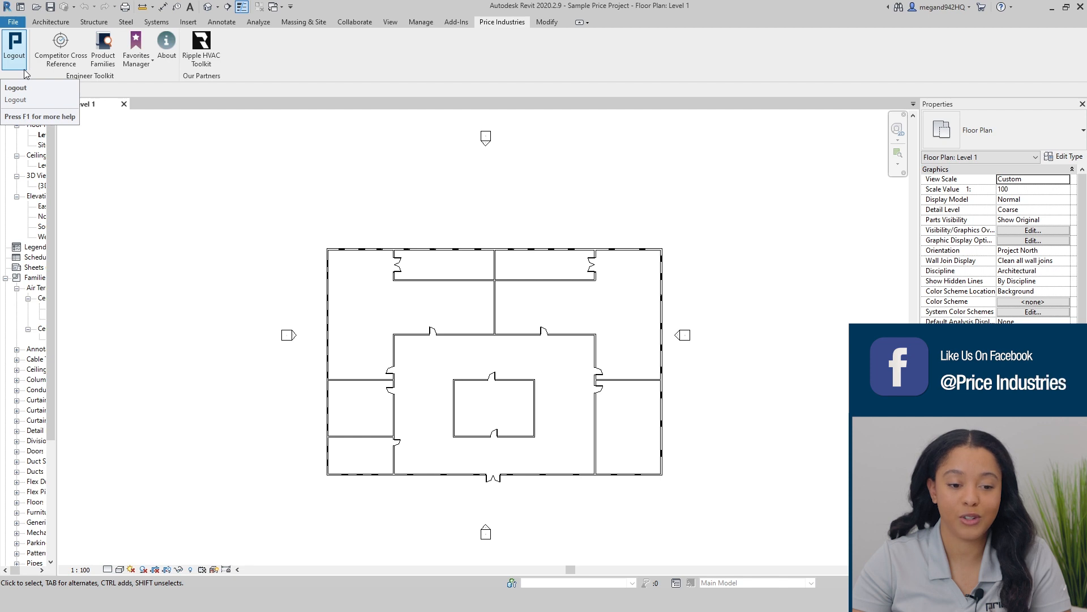
mouse_move(61, 50)
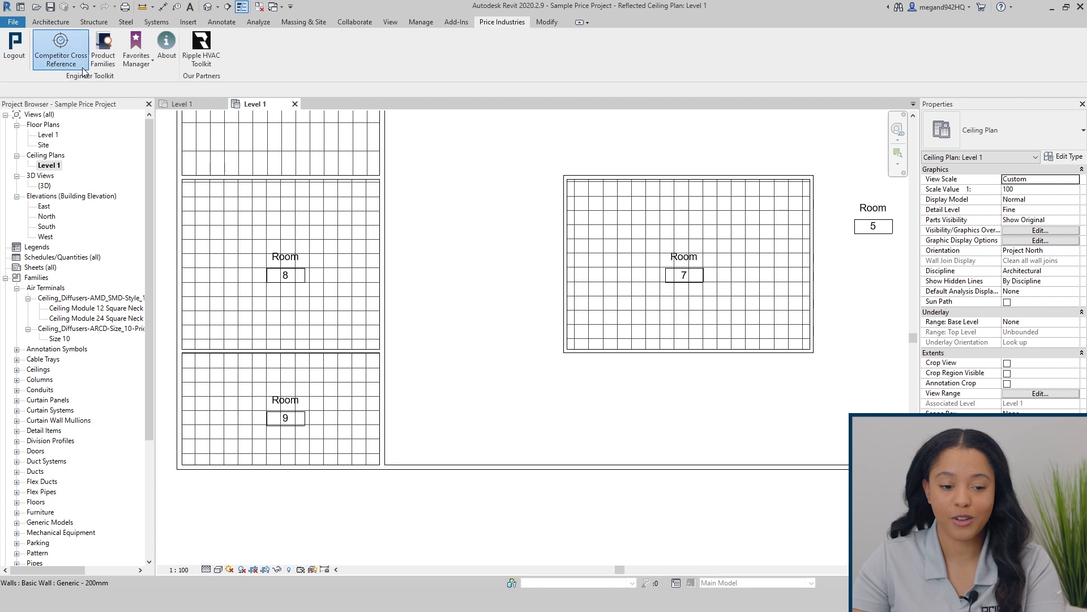
- Search the Competitor Cross Reference for OMNI, returning five Price equivalents from Titus
left_click(60, 50)
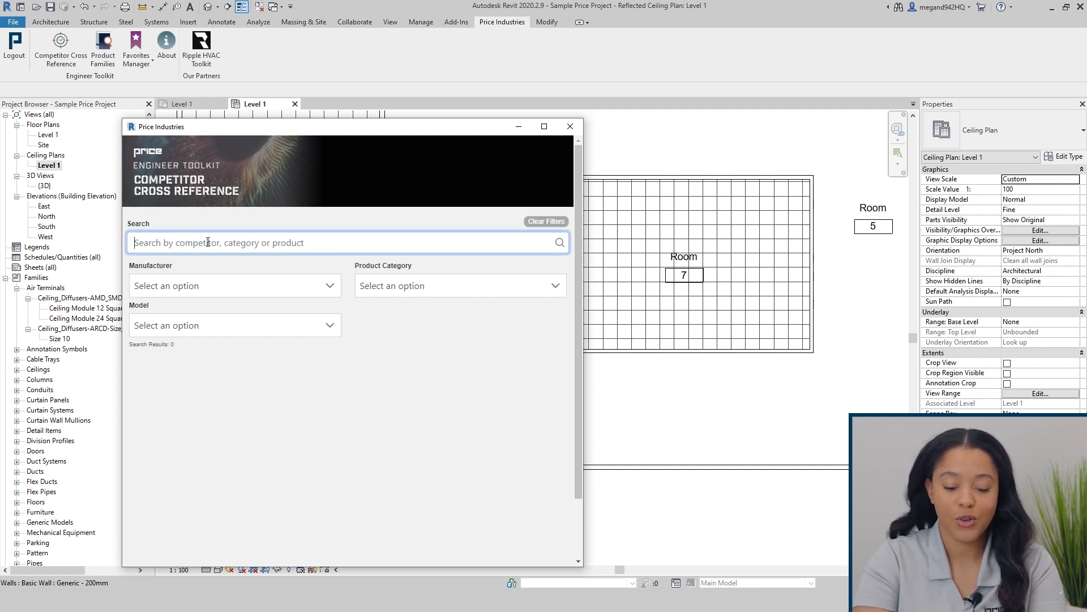
type("OMNI")
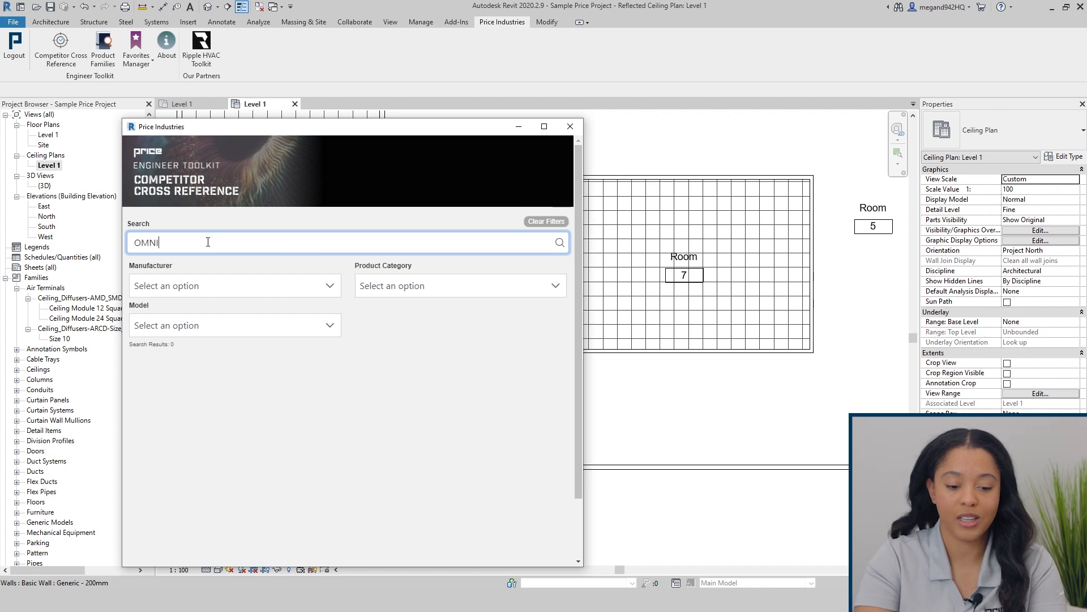
left_click(559, 242)
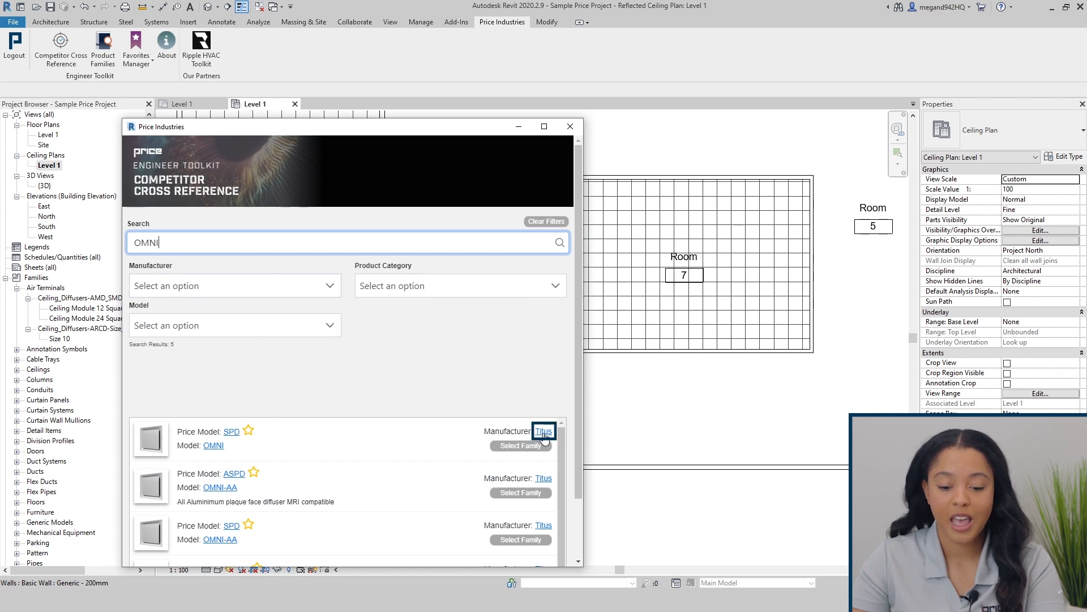
- View the Titus website and Price's SPD Square Plaque Diffuser page, then clear the search
left_click(543, 430)
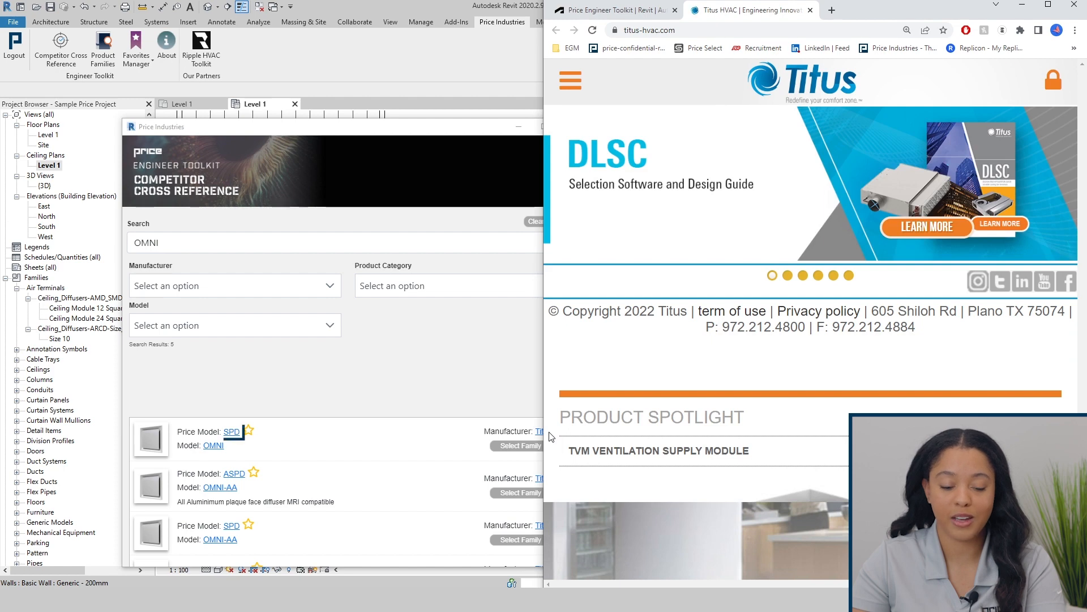
left_click(232, 431)
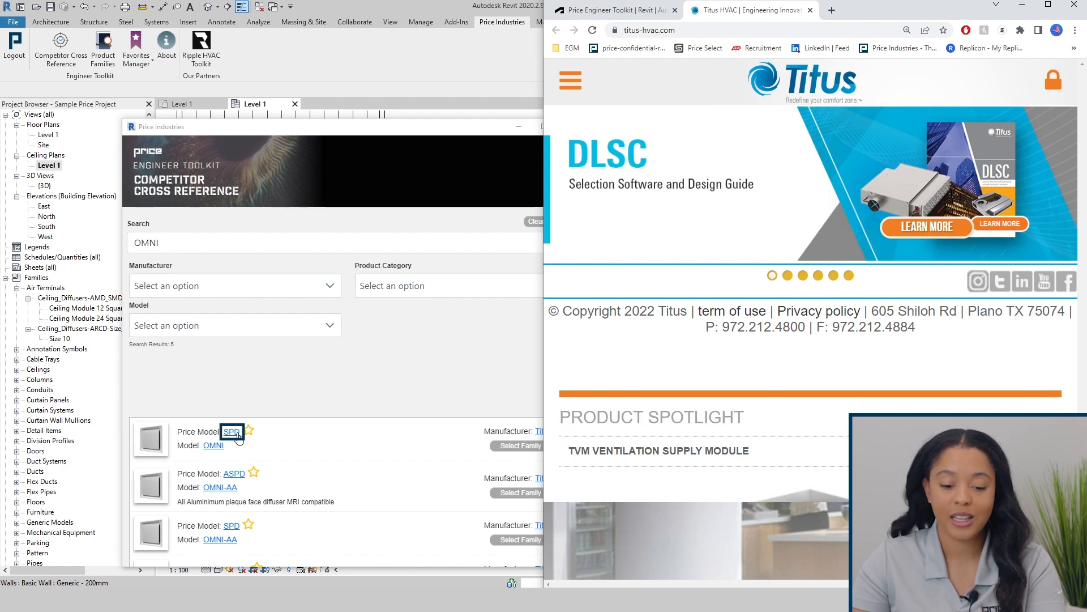
left_click(232, 430)
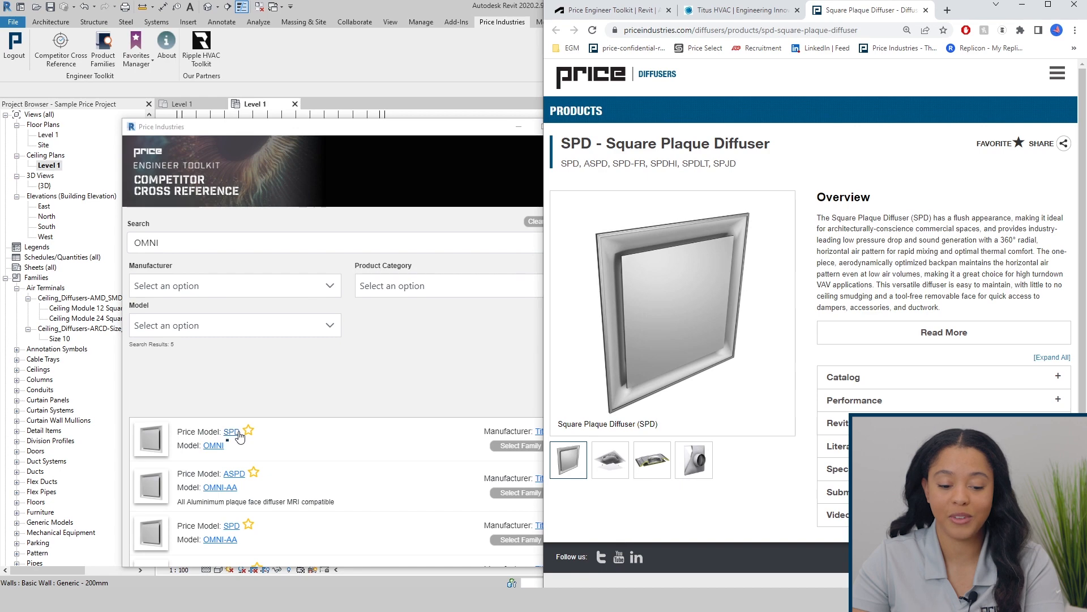
left_click(213, 445)
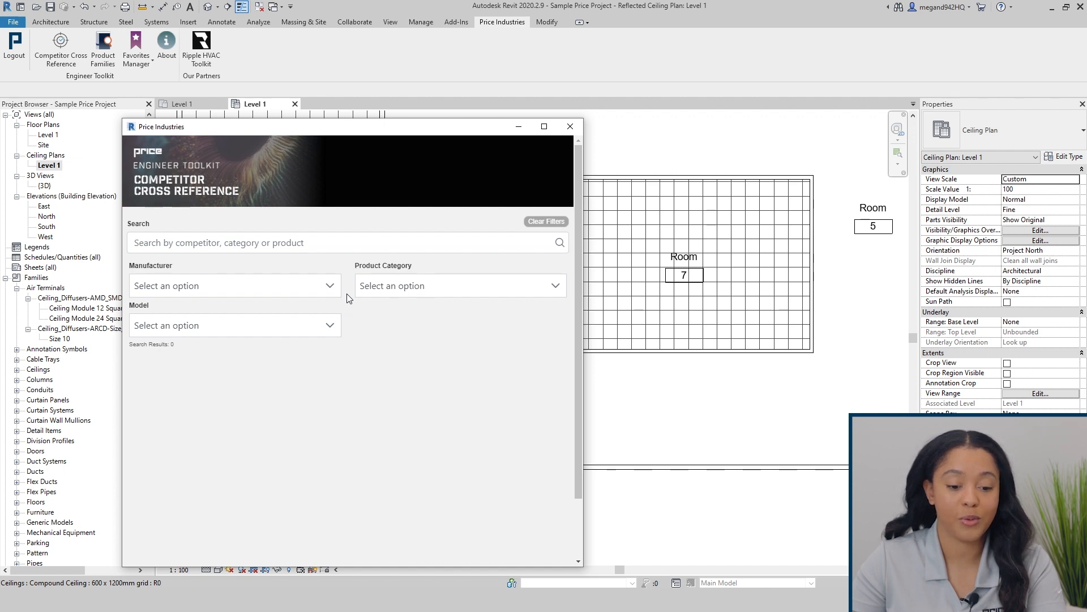
- Filter the cross reference to manufacturer Titus, category GRD and model TMRA
left_click(234, 285)
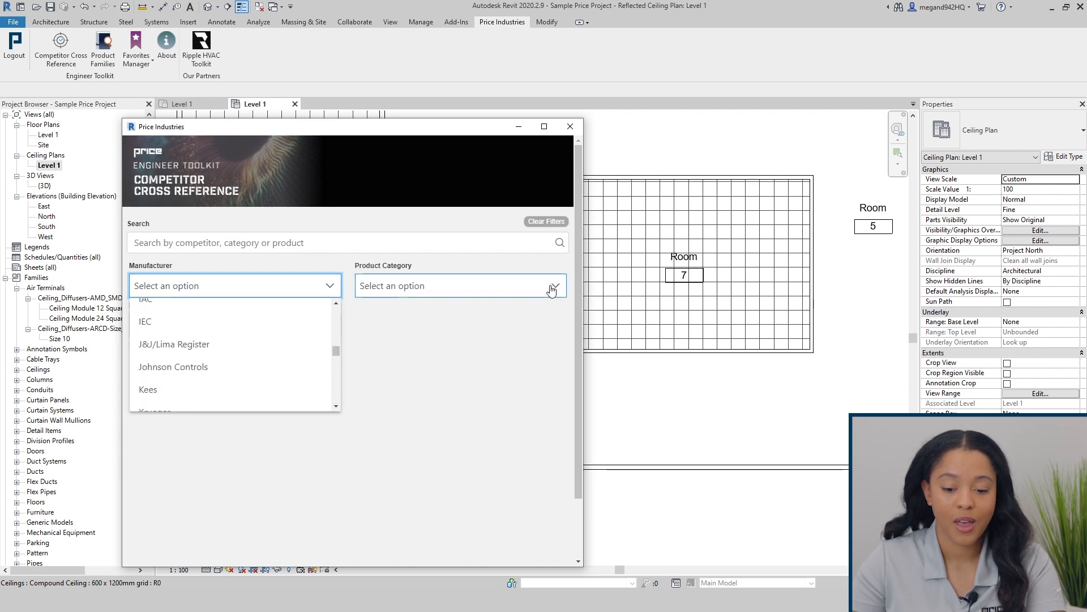
left_click(460, 285)
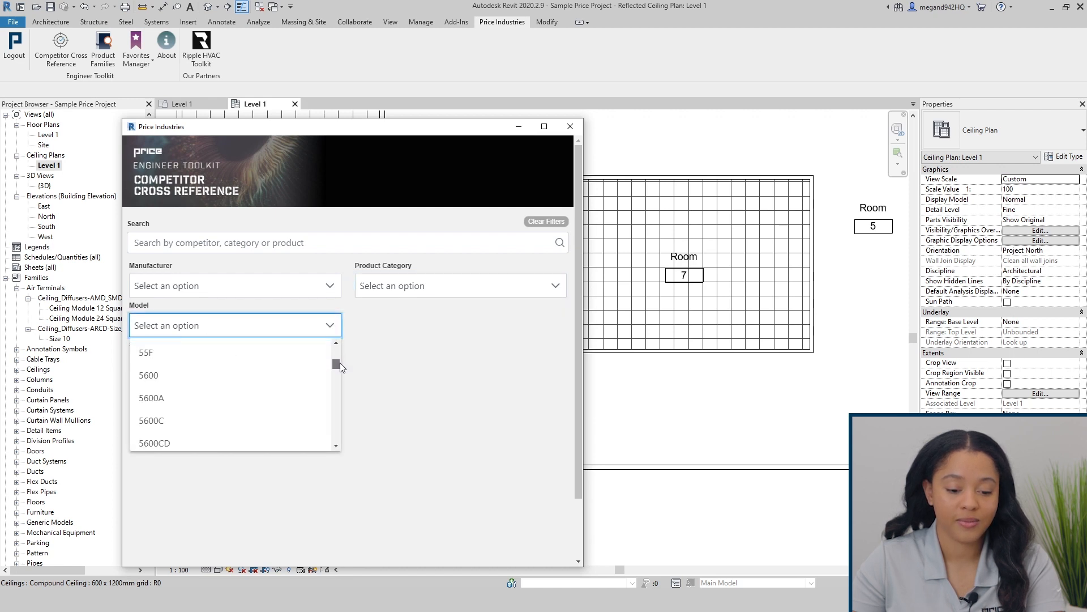
scroll("down", 3)
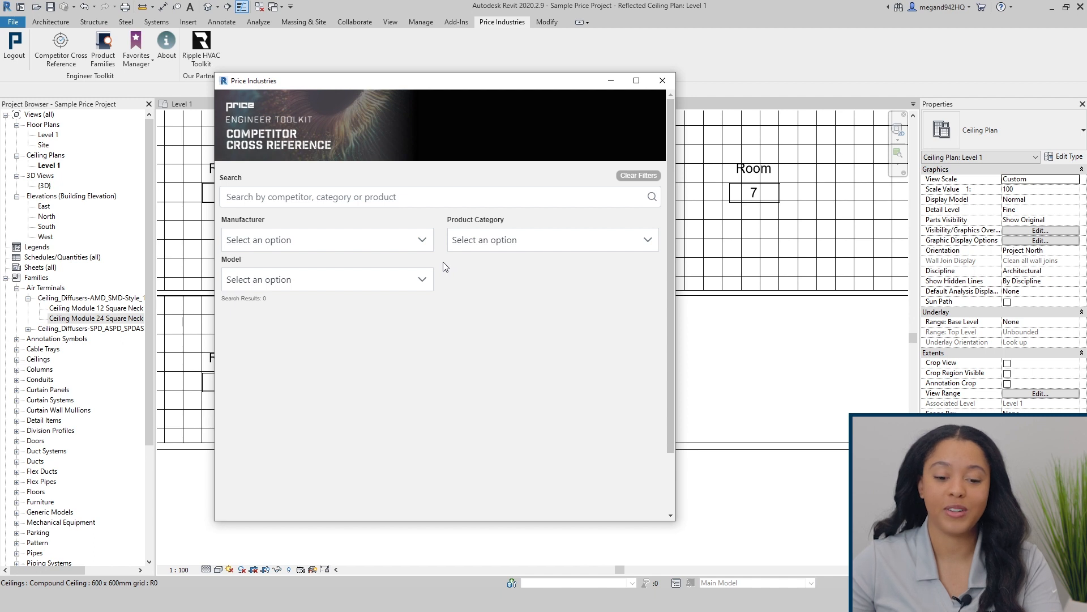
mouse_move(442, 266)
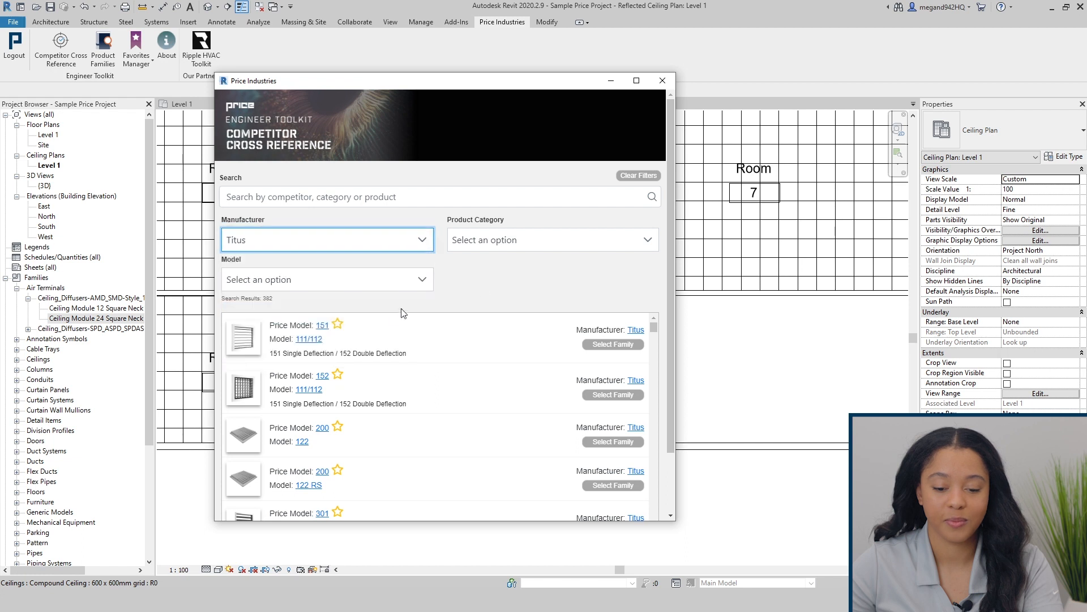
left_click(551, 239)
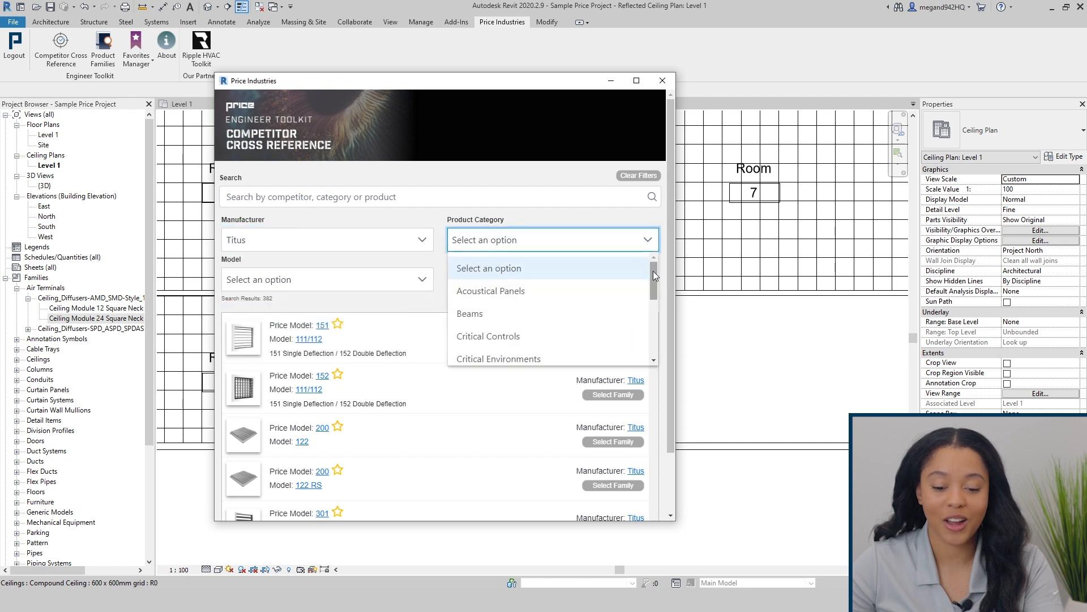
scroll("down", 3)
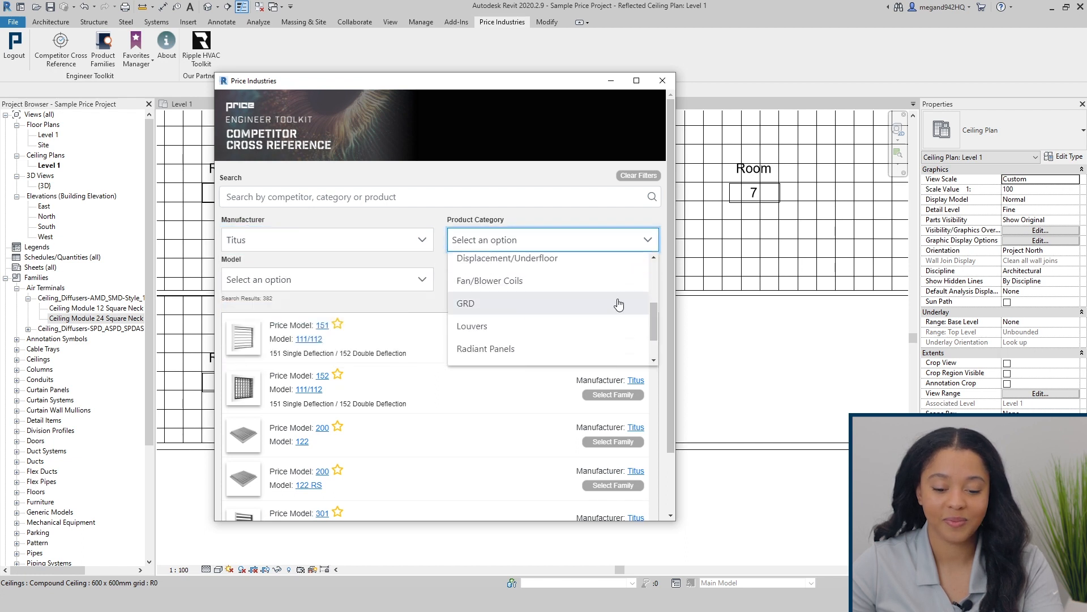
left_click(464, 303)
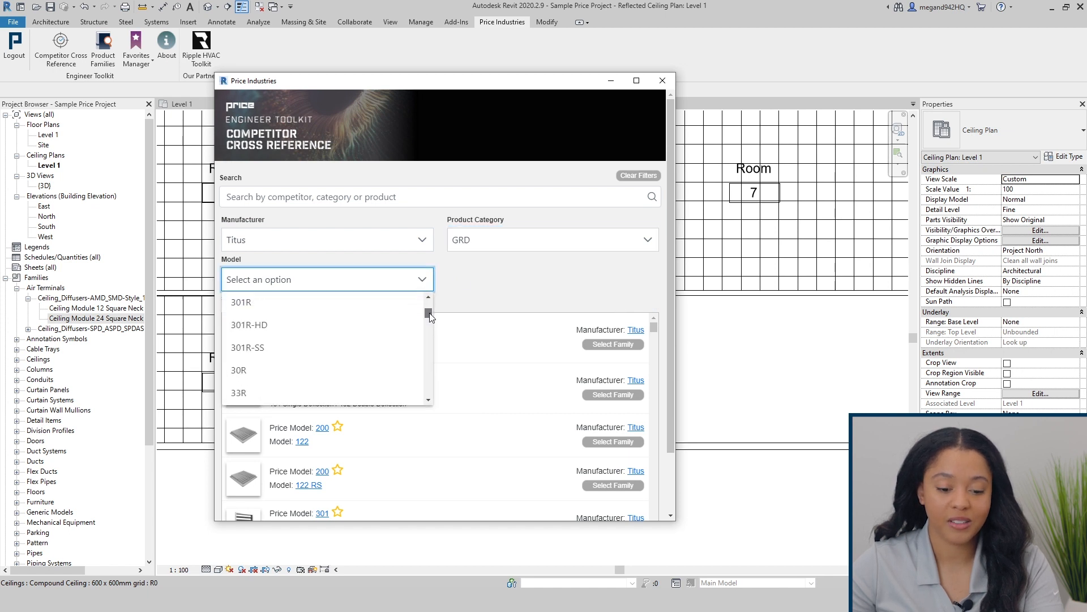
left_click(240, 330)
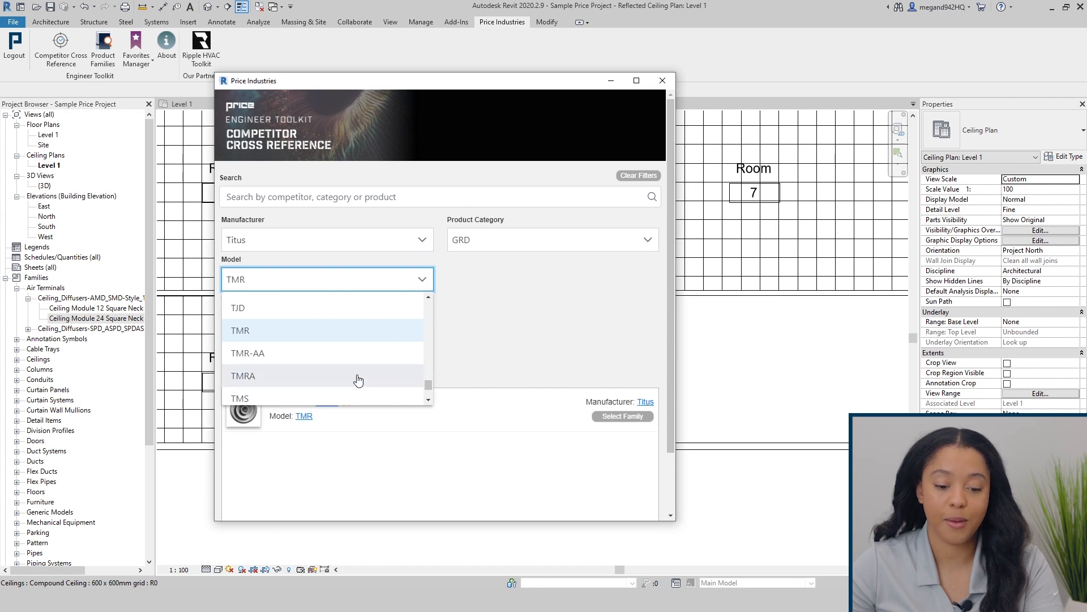
left_click(243, 375)
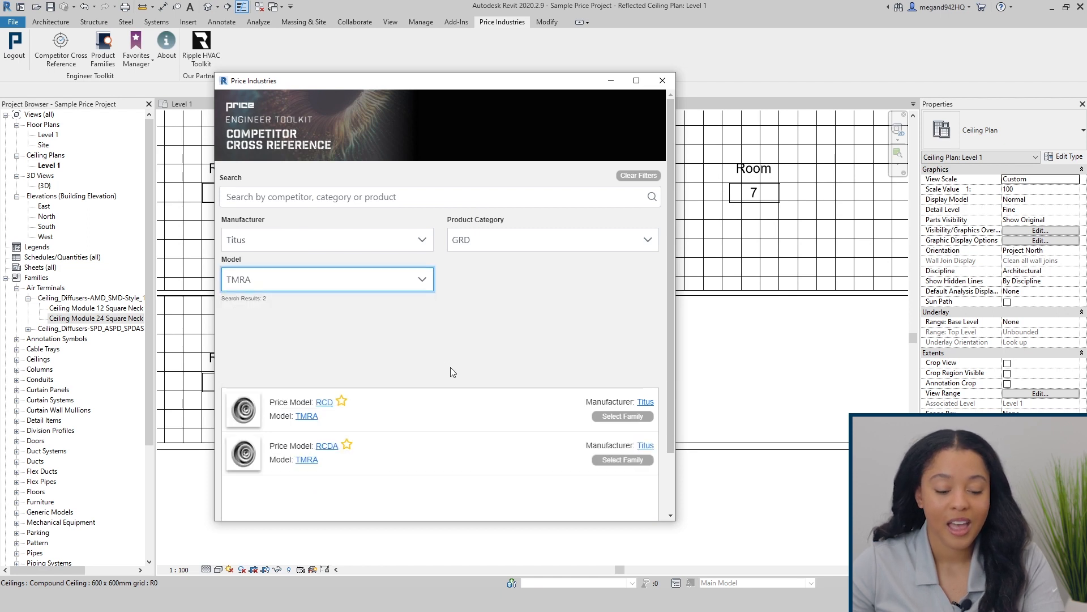
mouse_move(433, 410)
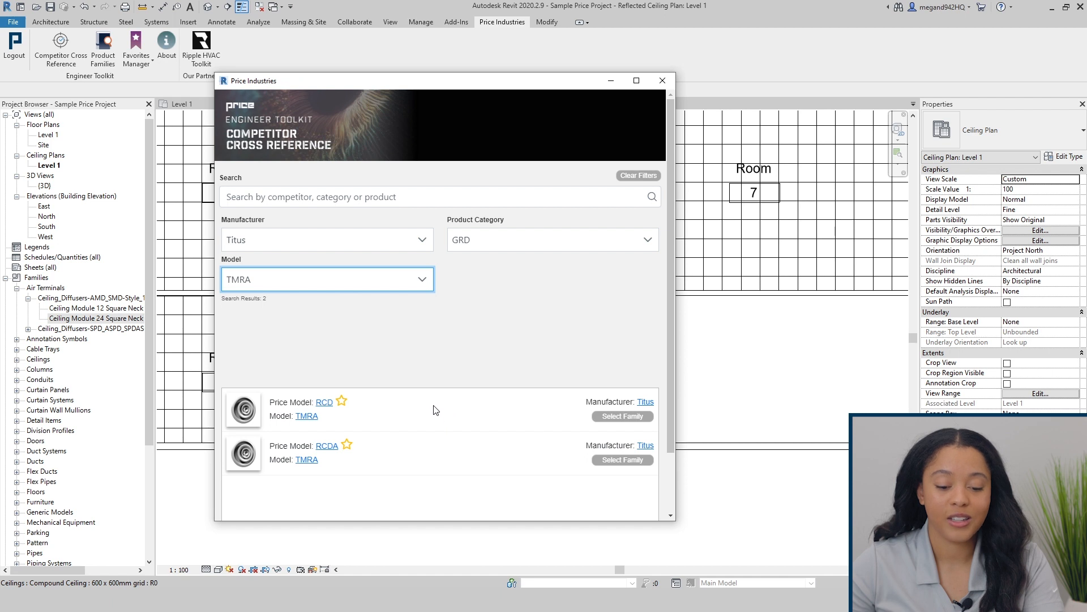
mouse_move(562, 416)
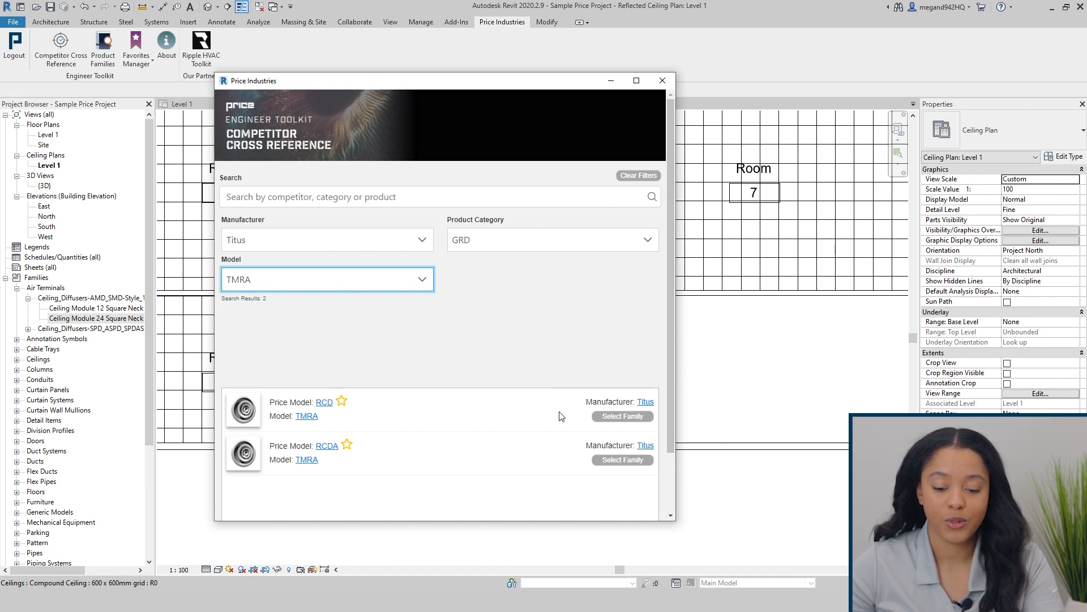
- Load the Ceiling Diffusers ARCD Size 10 family for the RCD model and cancel placement
left_click(622, 417)
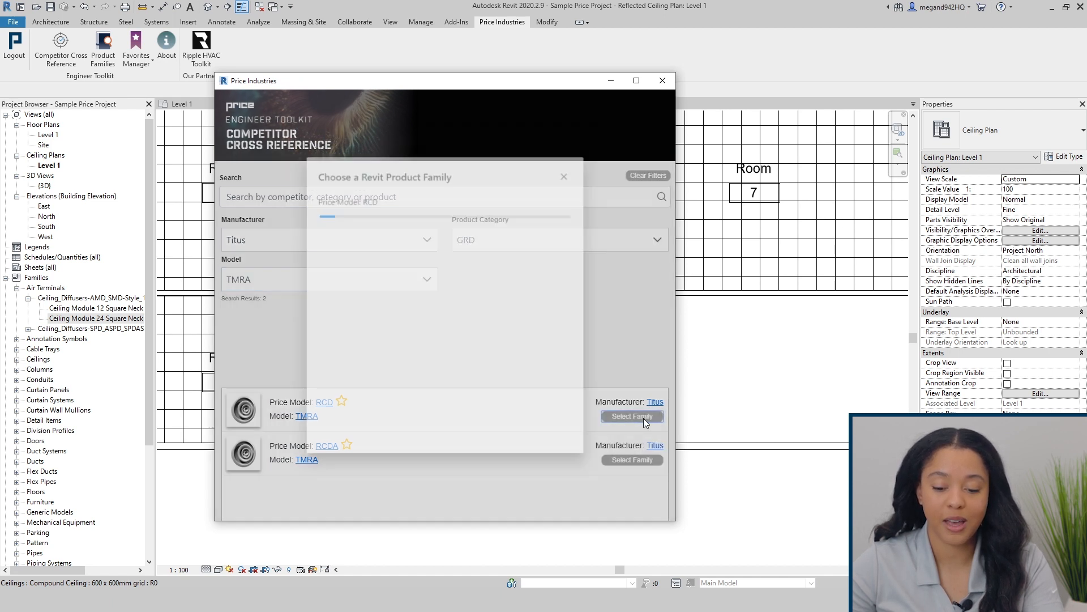
left_click(632, 417)
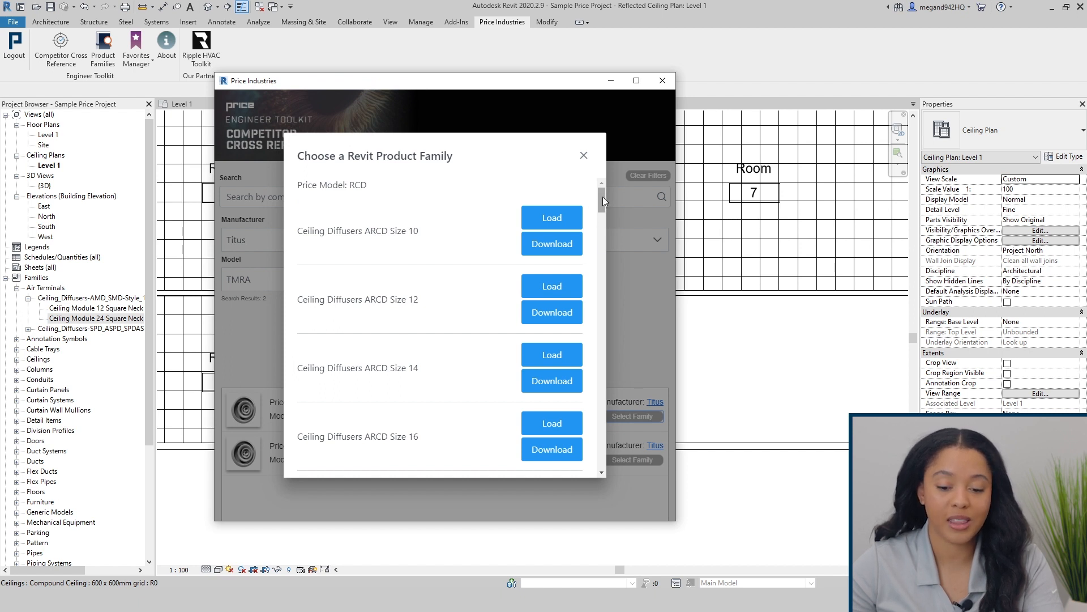
mouse_move(575, 250)
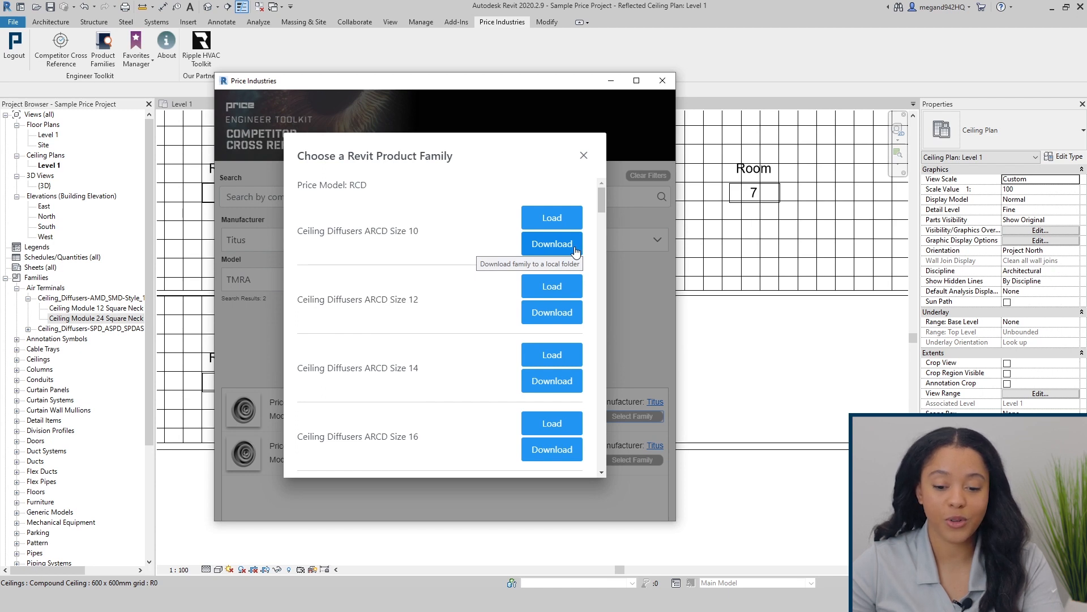
mouse_move(552, 217)
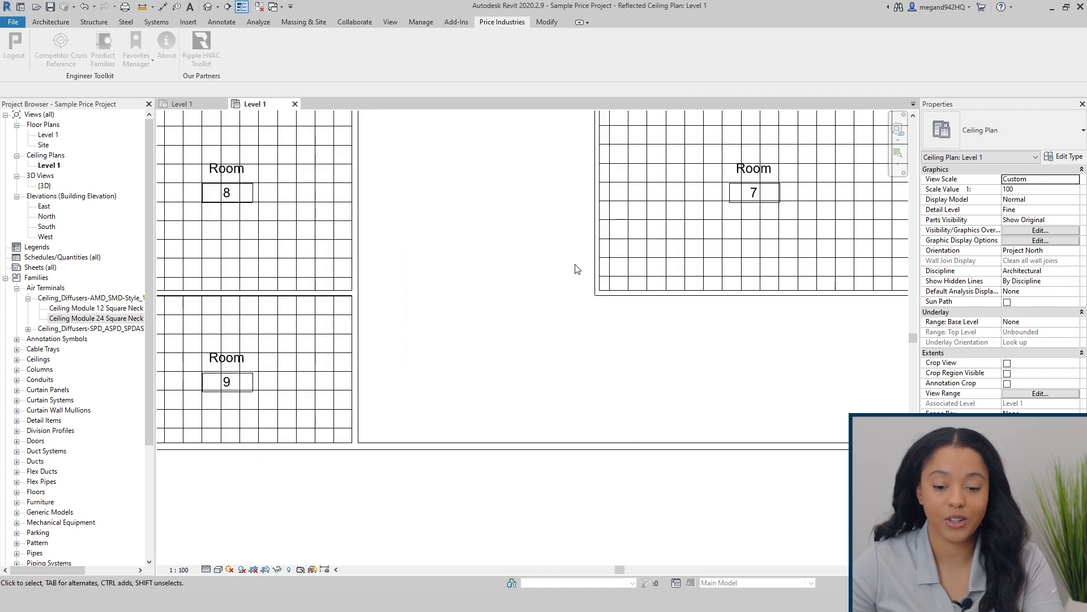
left_click(90, 328)
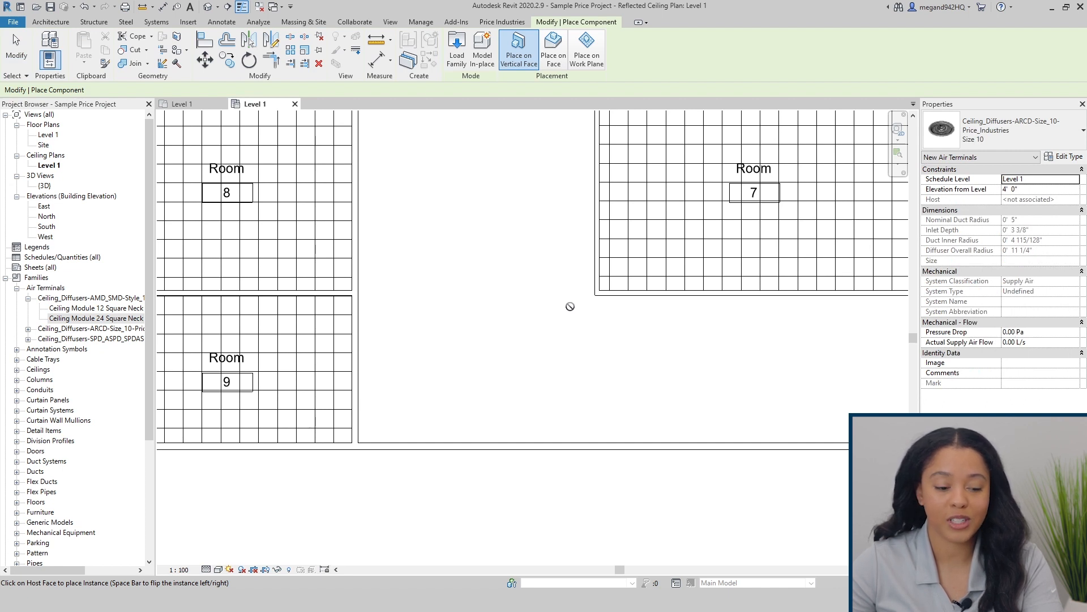
left_click(553, 49)
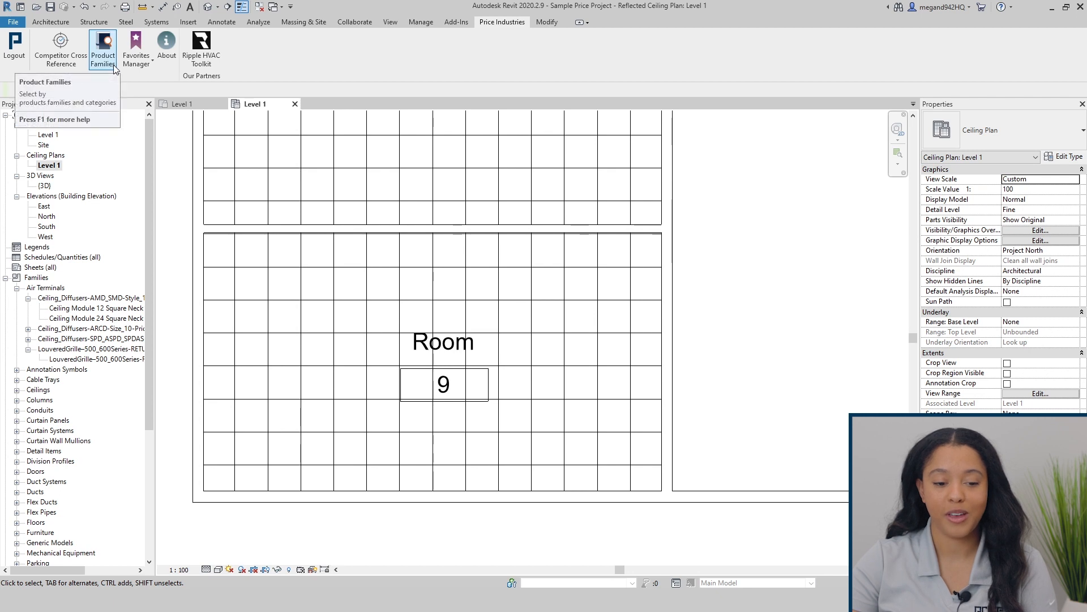
- Filter the Price Product Families catalogue to the Grilles product line
left_click(102, 48)
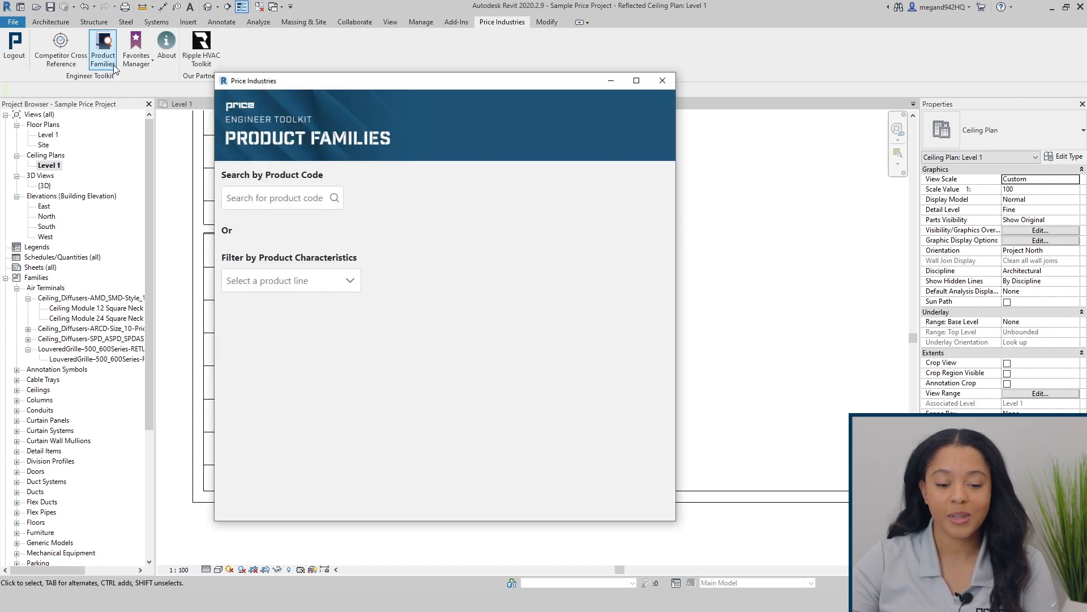
mouse_move(361, 191)
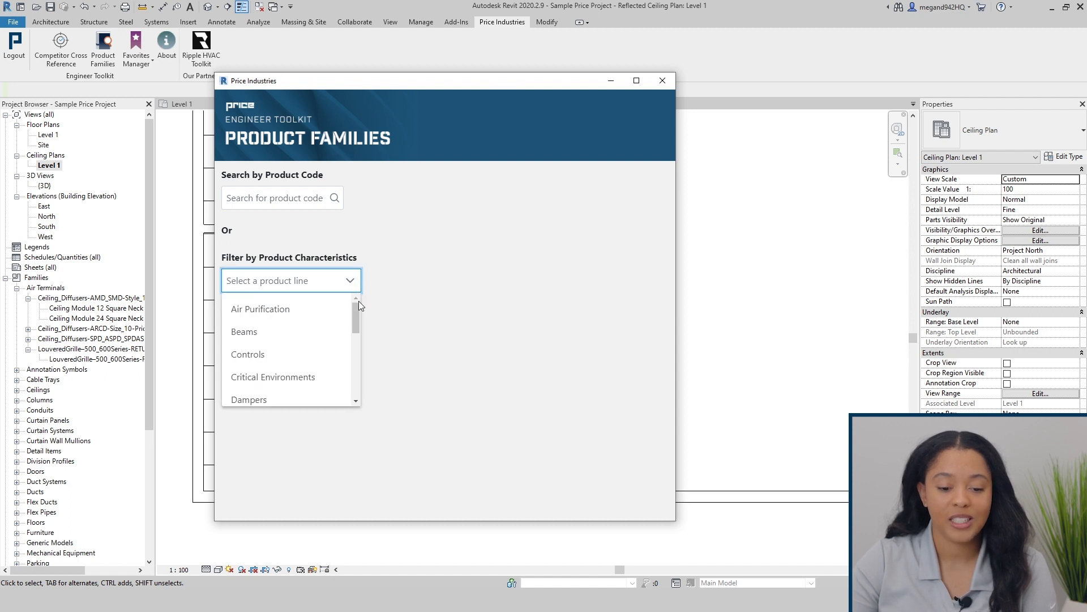
scroll("down", 3)
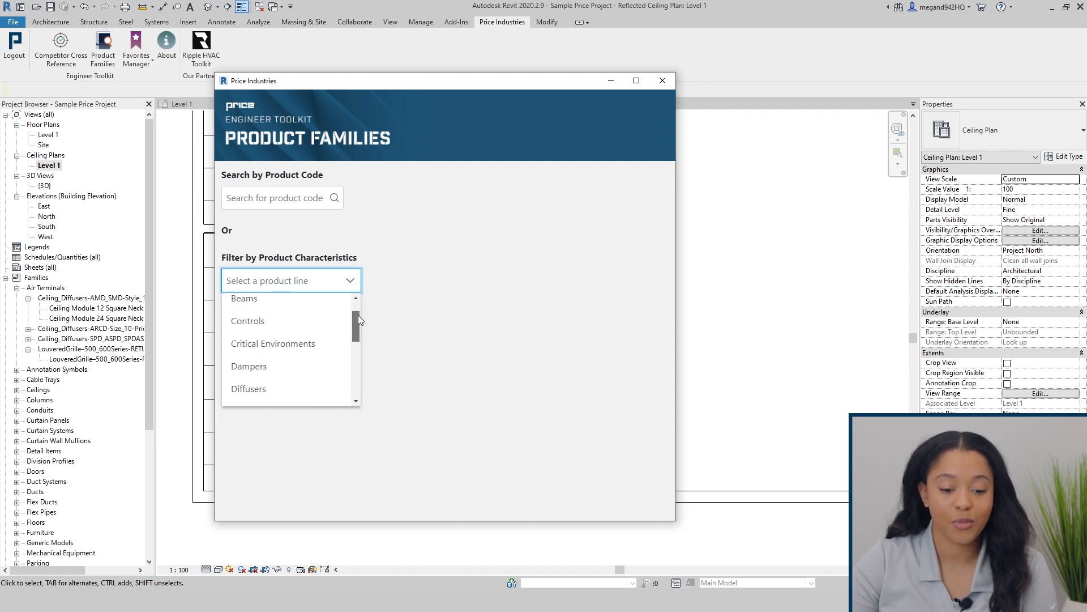
scroll("down", 3)
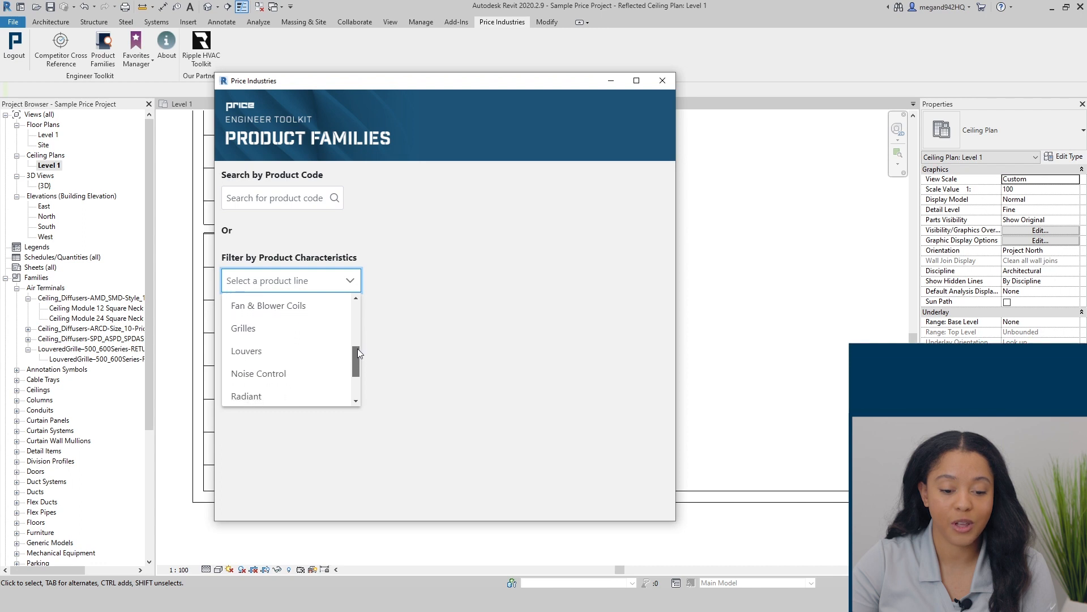
left_click(243, 328)
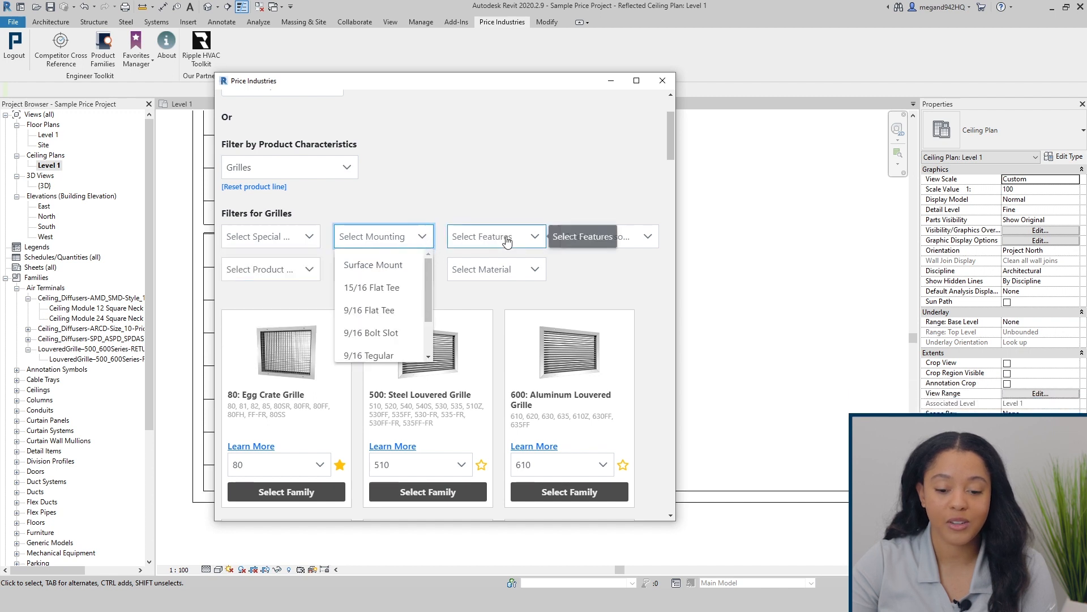
- Filter grilles to Louvered product type, Return application and Steel material
left_click(495, 236)
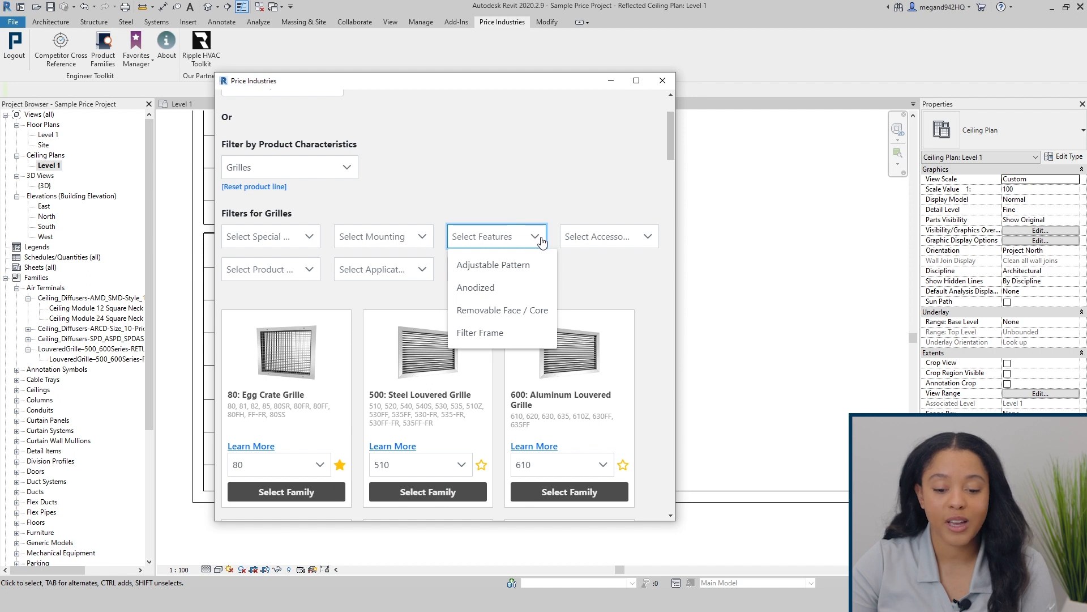
left_click(608, 235)
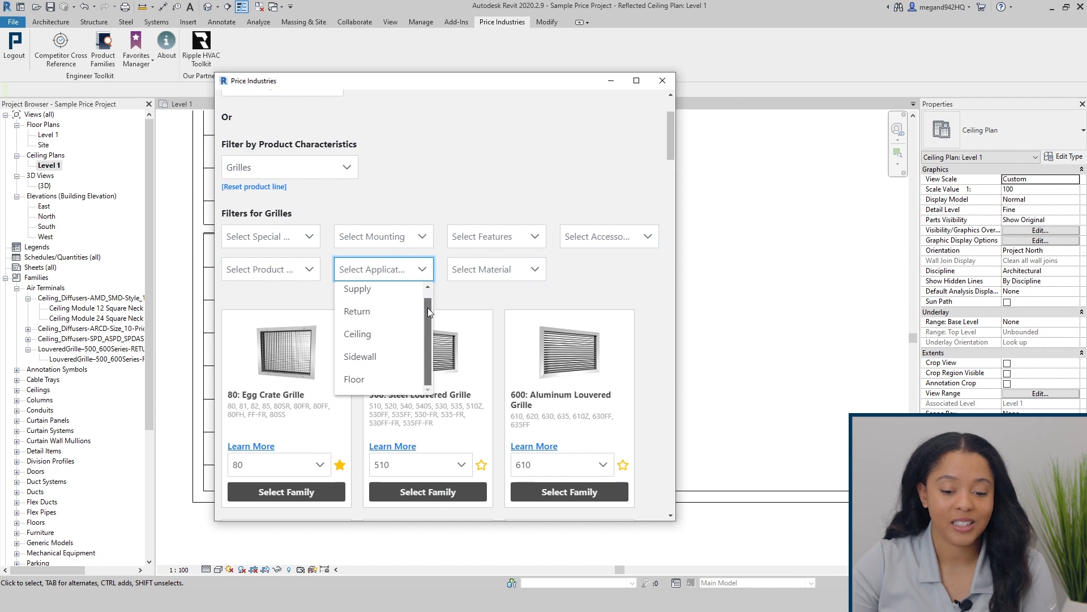
mouse_move(496, 269)
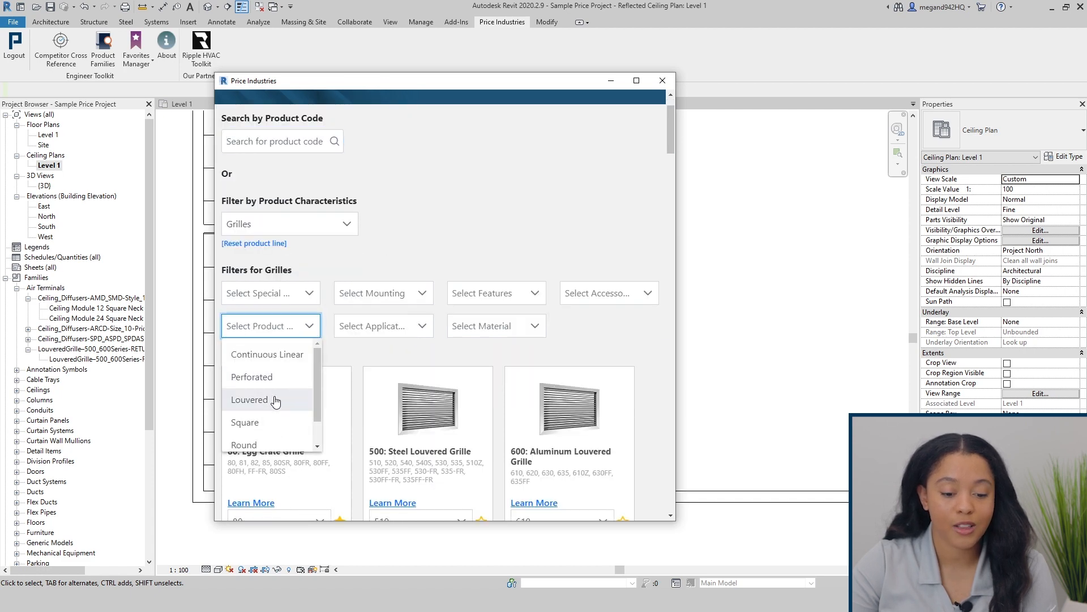
left_click(249, 400)
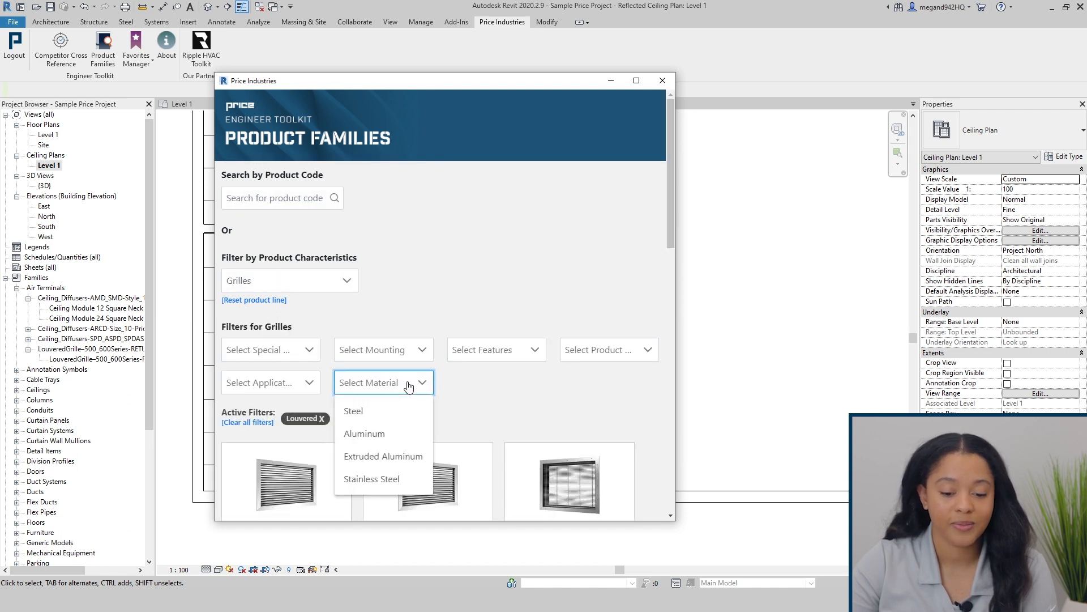
left_click(353, 410)
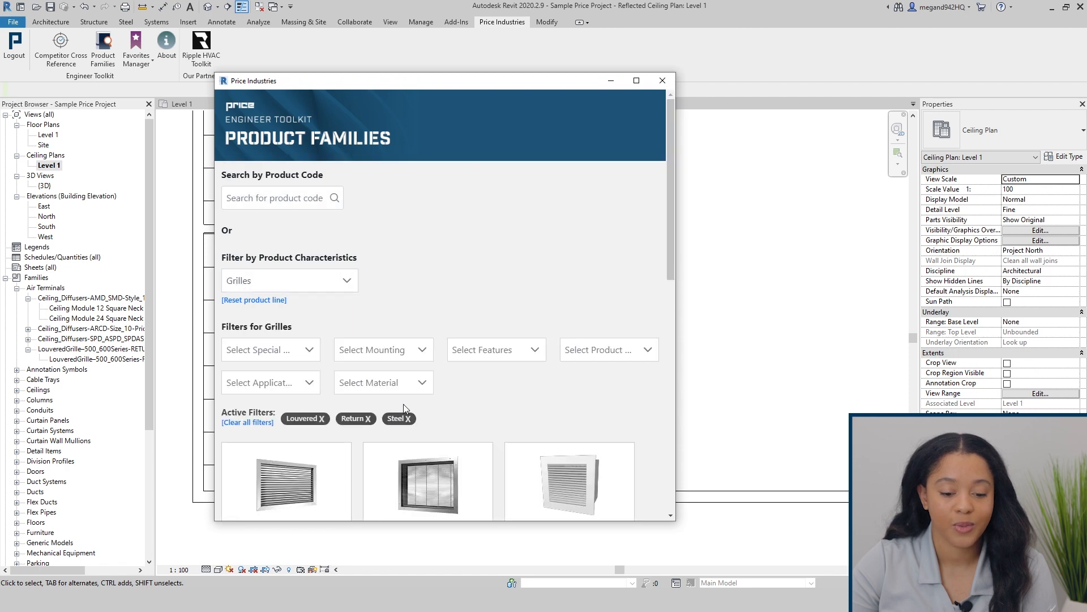
scroll("down", 3)
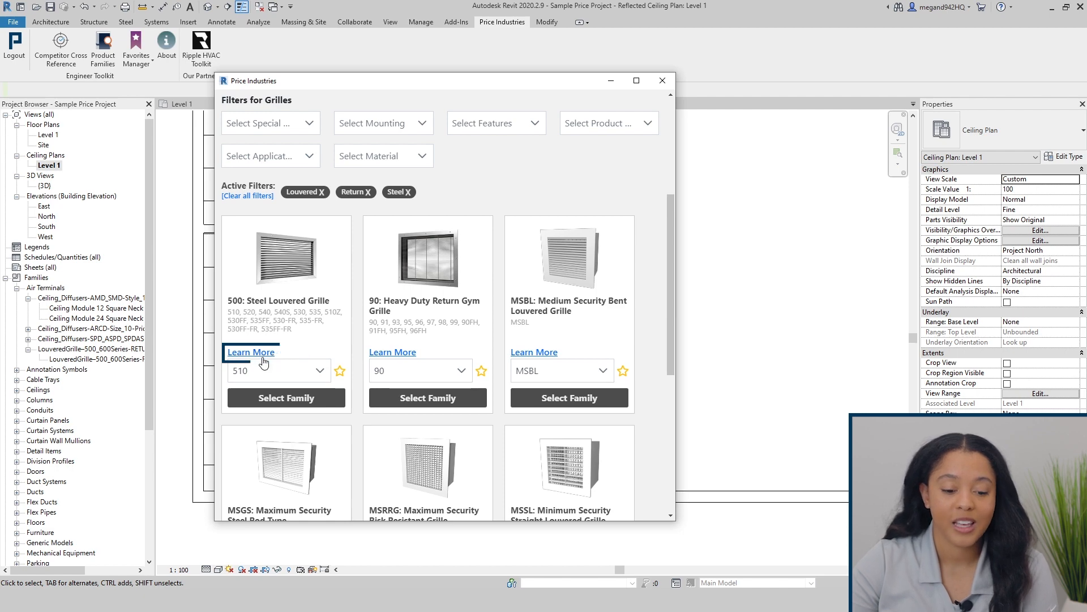
left_click(251, 352)
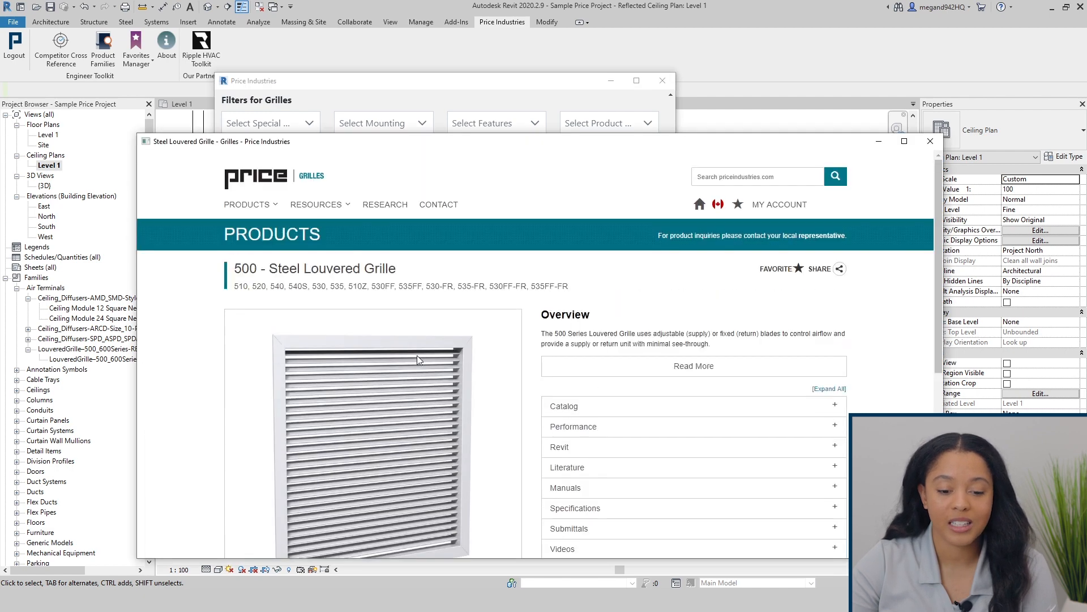
scroll("down", 3)
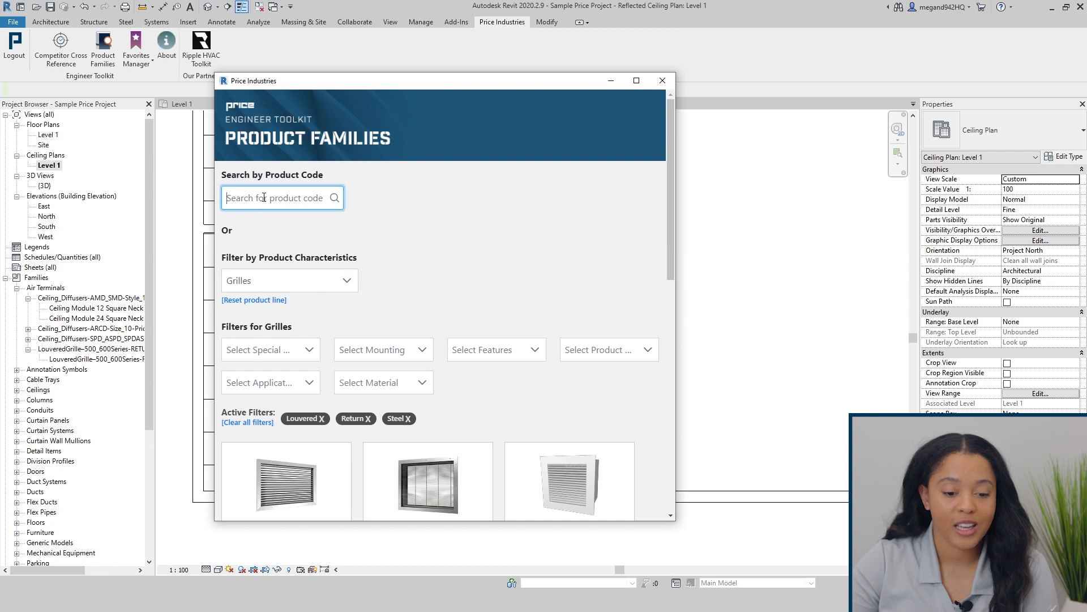
- Search product code 530 and load the 500 grille's LouveredGrille–500 600Series RETURN PRICE family
type("530")
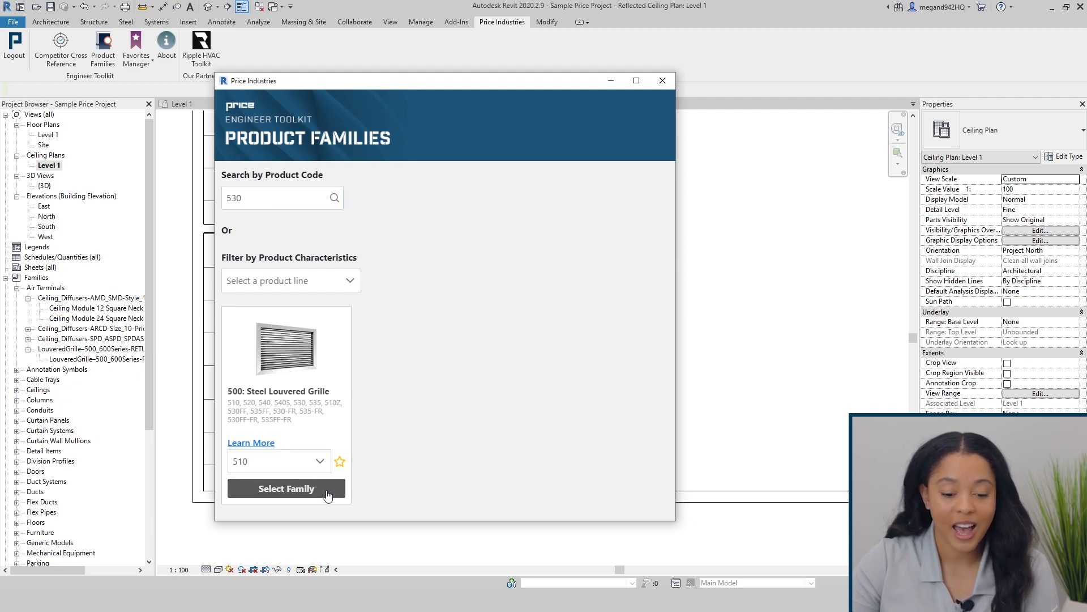
left_click(286, 488)
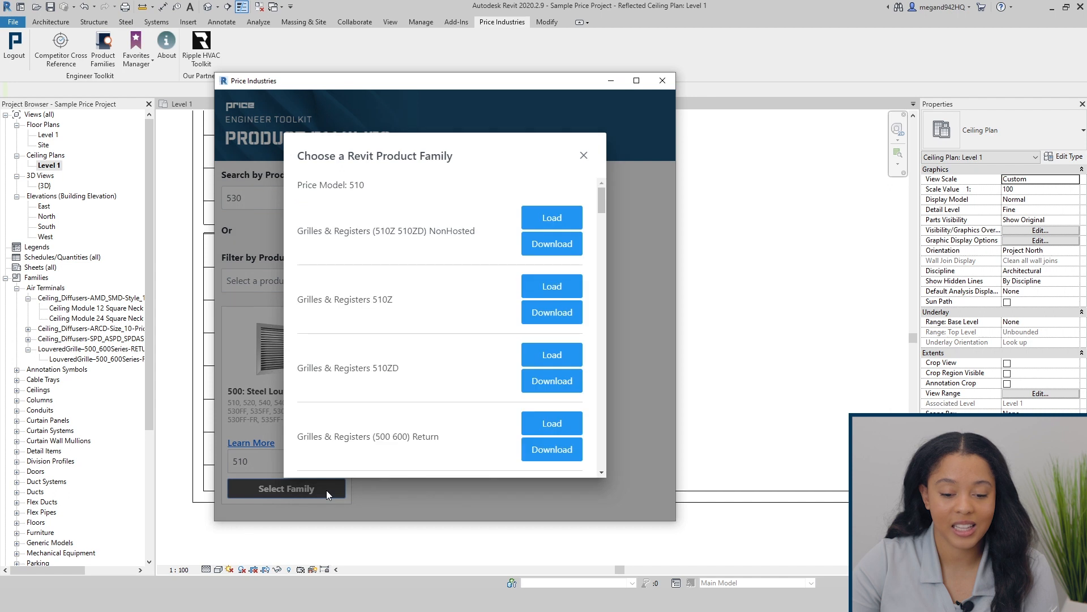
scroll("down", 3)
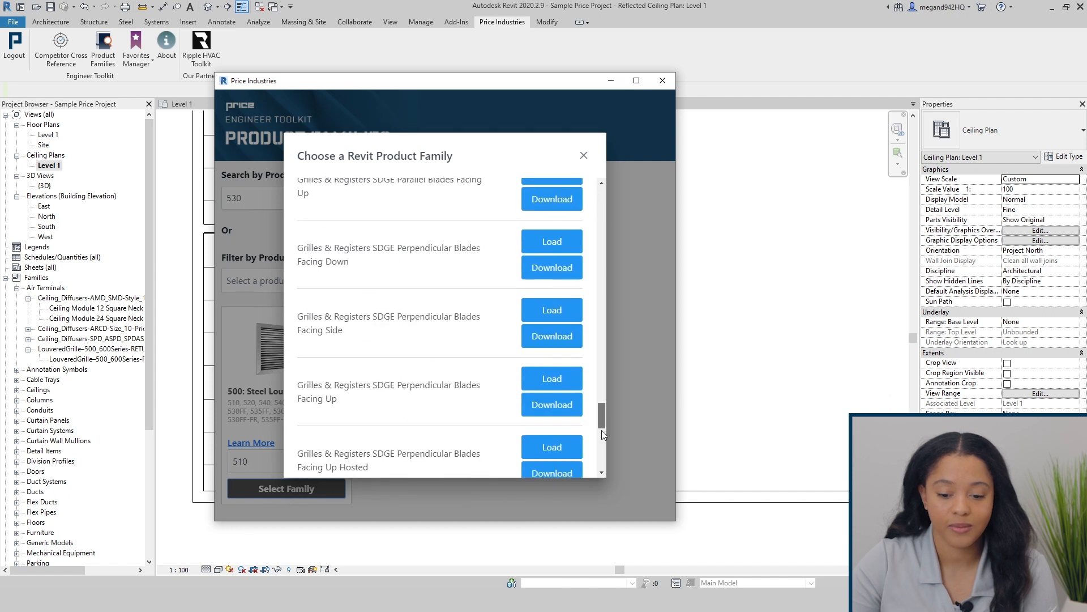
scroll("down", 3)
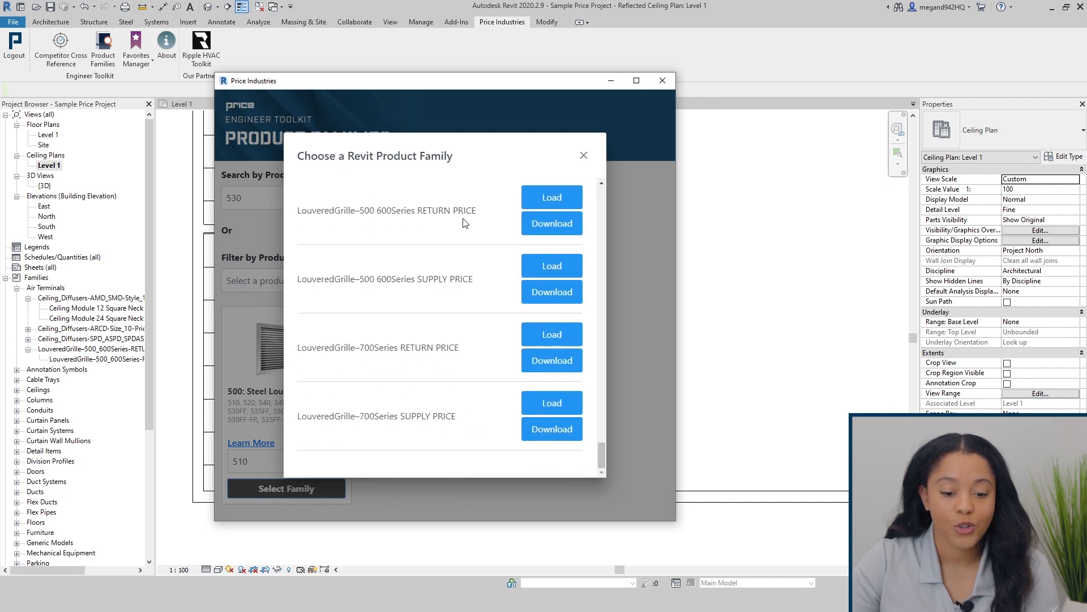
mouse_move(527, 211)
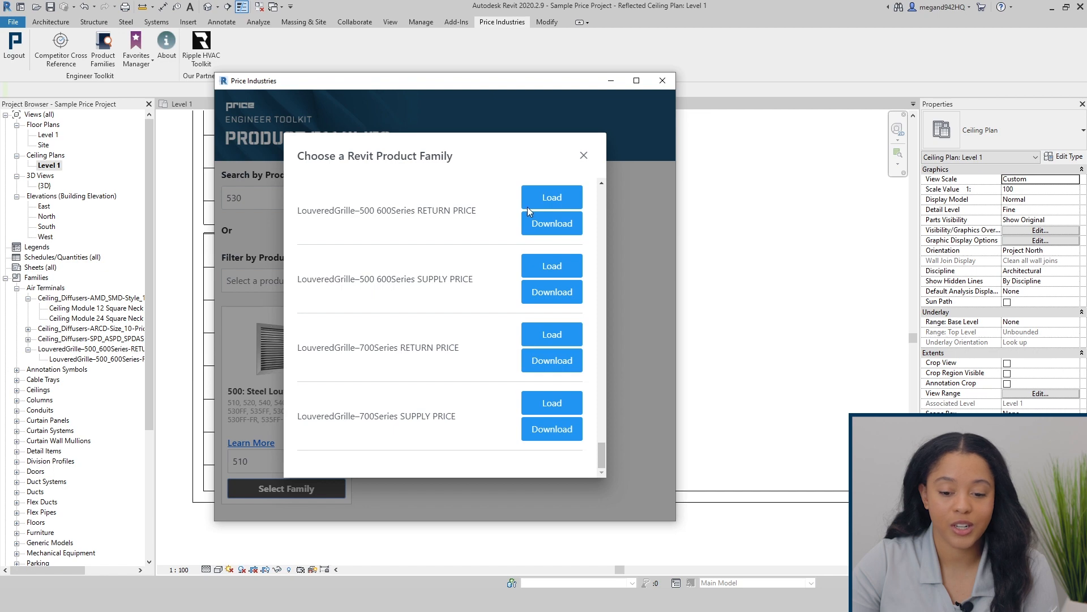
left_click(583, 154)
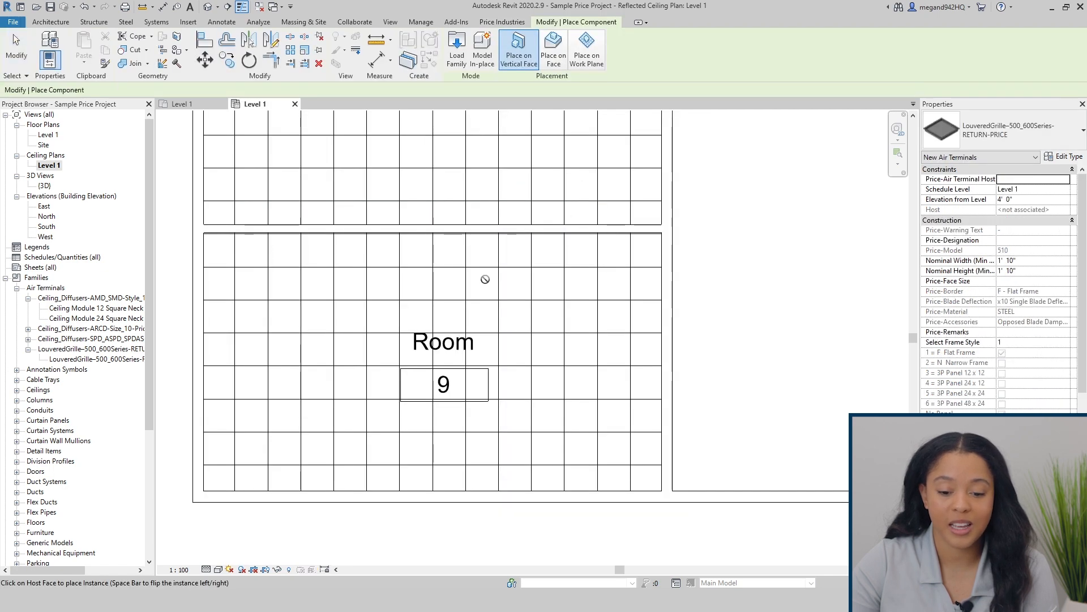
- Place the model 510 return grille in the Room 9 ceiling grid and size it 1'0" square
left_click(553, 49)
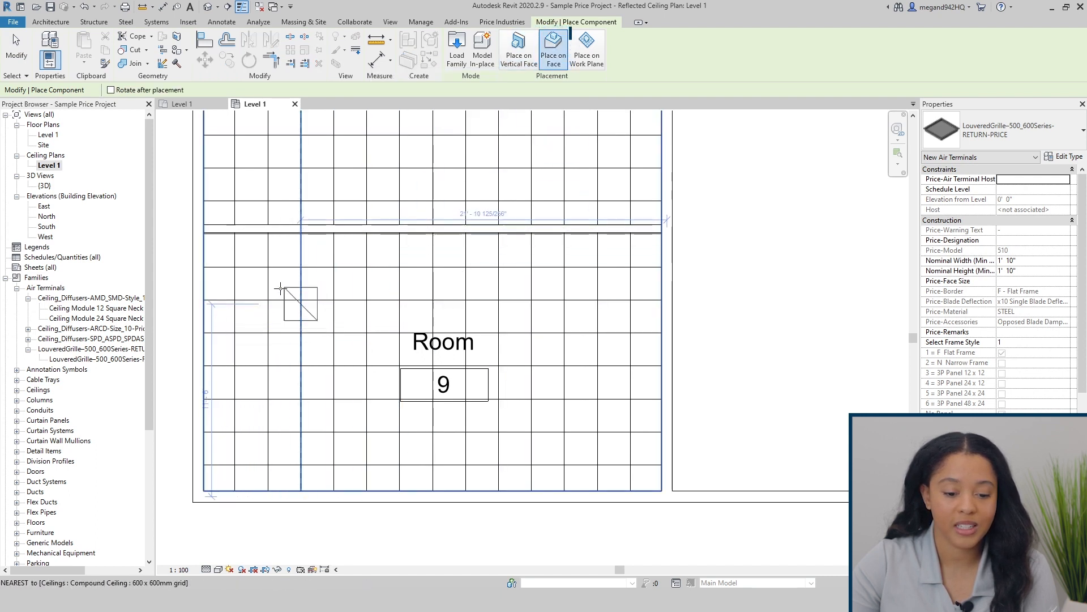
mouse_move(269, 269)
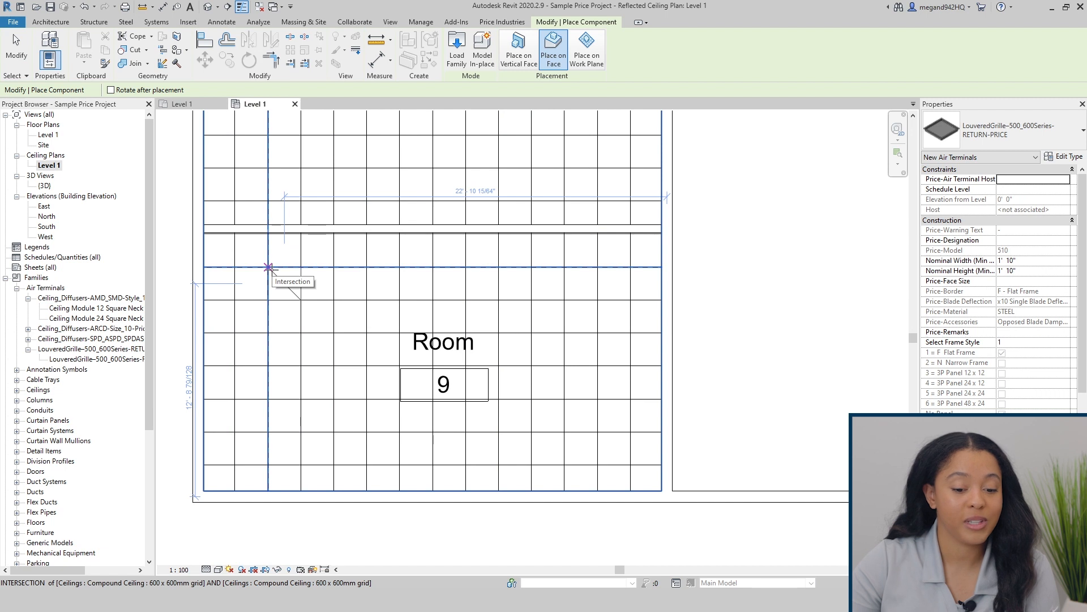
left_click(284, 285)
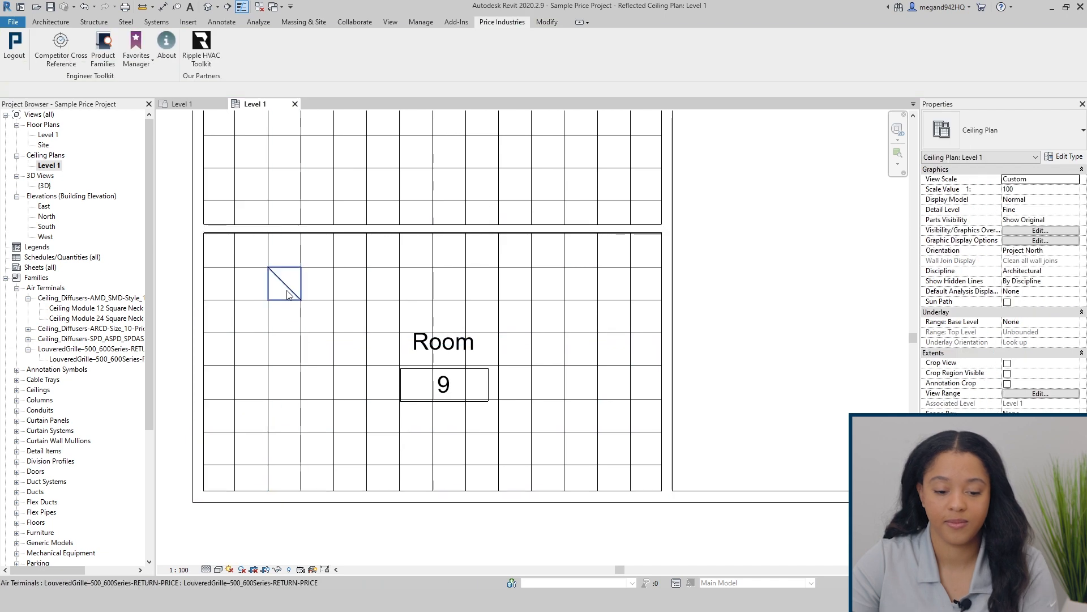
left_click(284, 283)
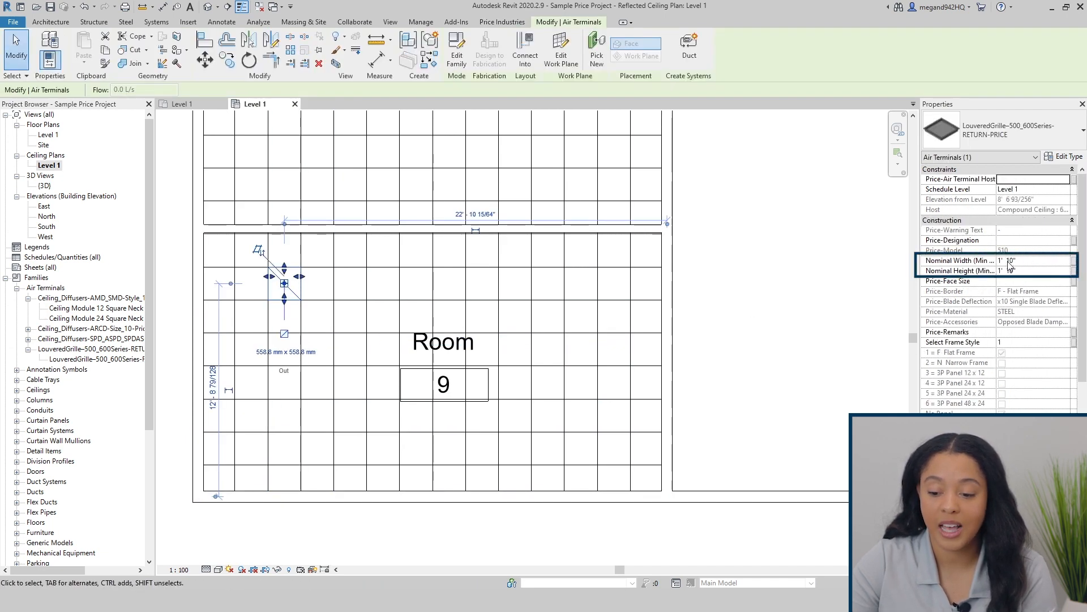
left_click(1033, 260)
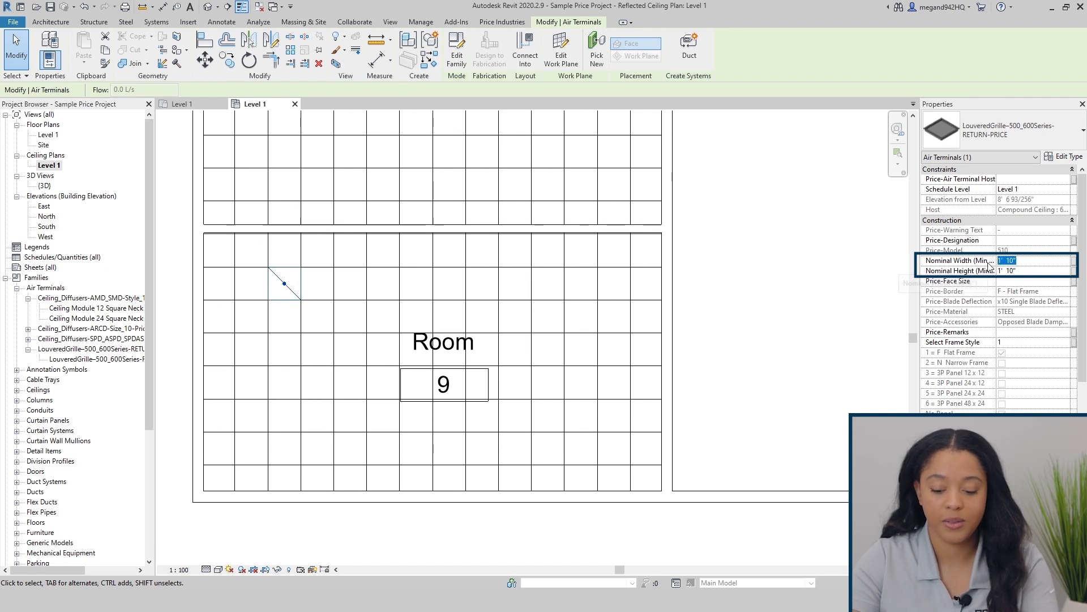
type("1' 0\"")
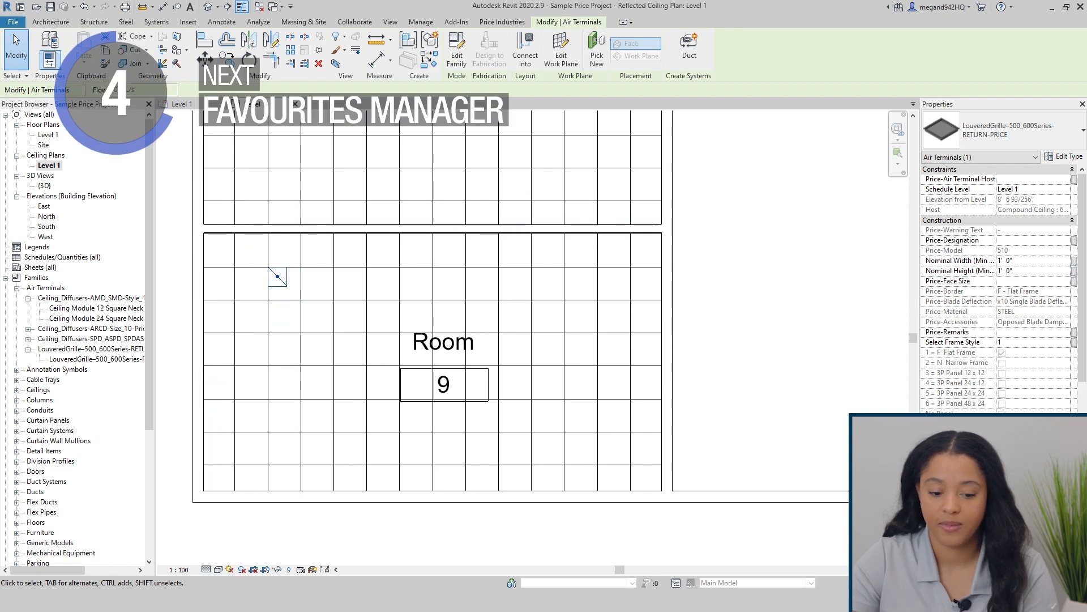
left_click(276, 276)
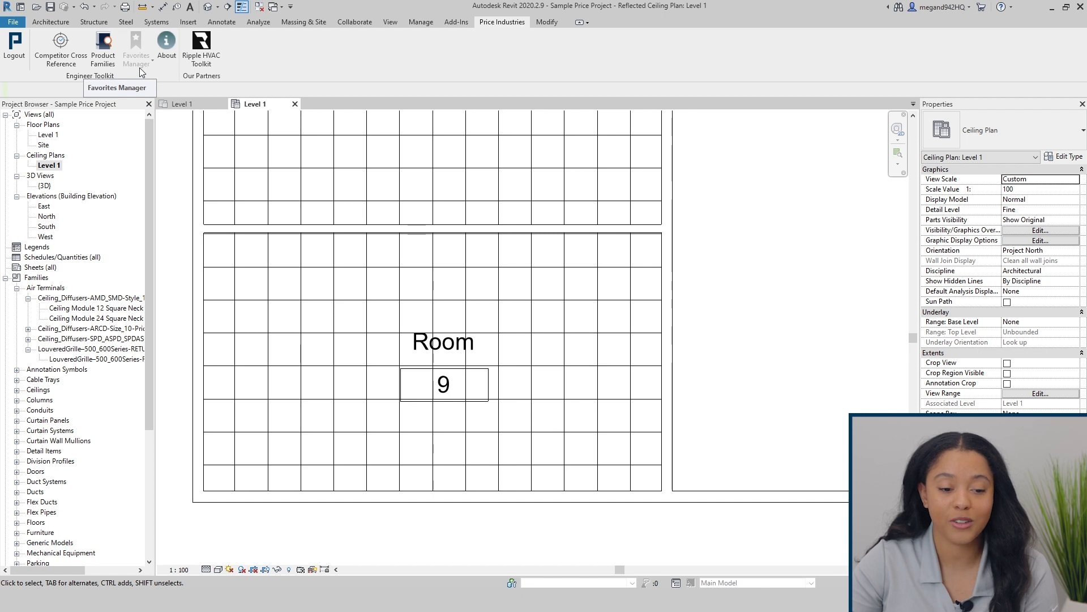
- Search the Price product families for SMD and star it as a favourite
left_click(103, 50)
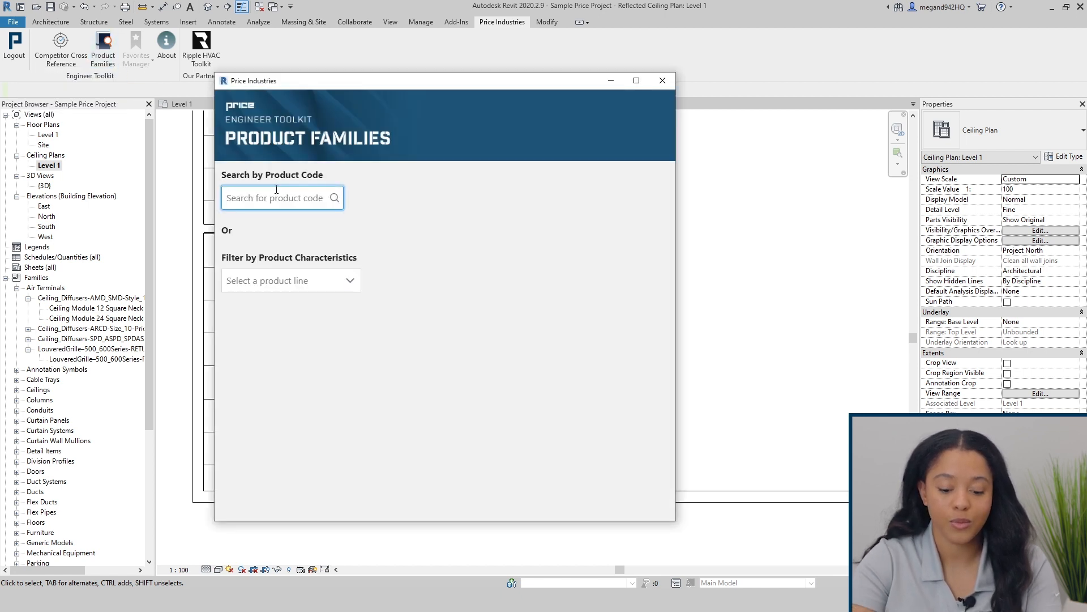
type("SMD")
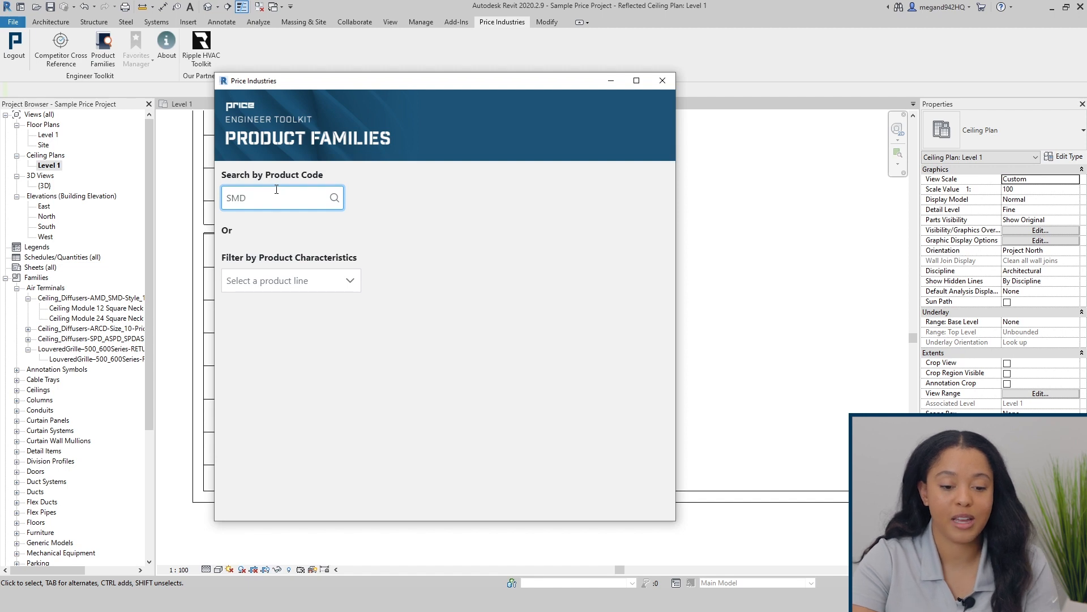
left_click(334, 197)
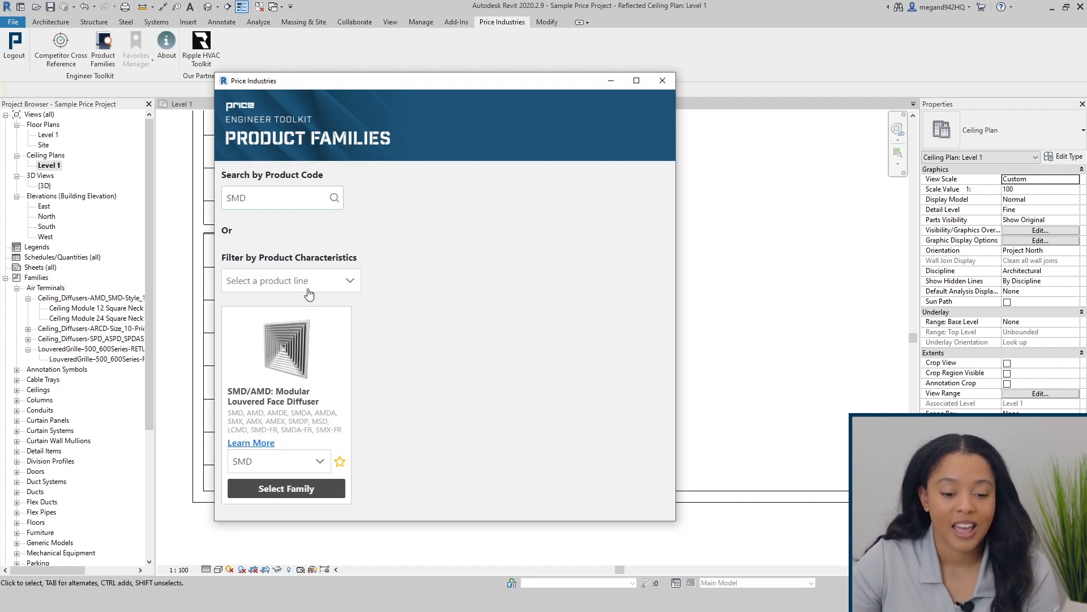
mouse_move(340, 465)
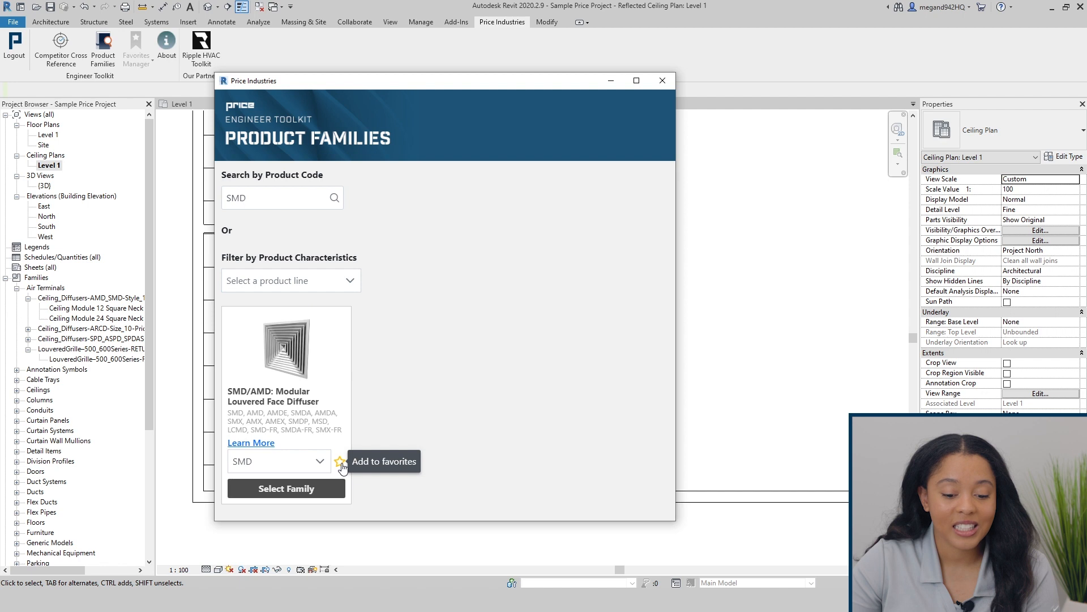
left_click(339, 461)
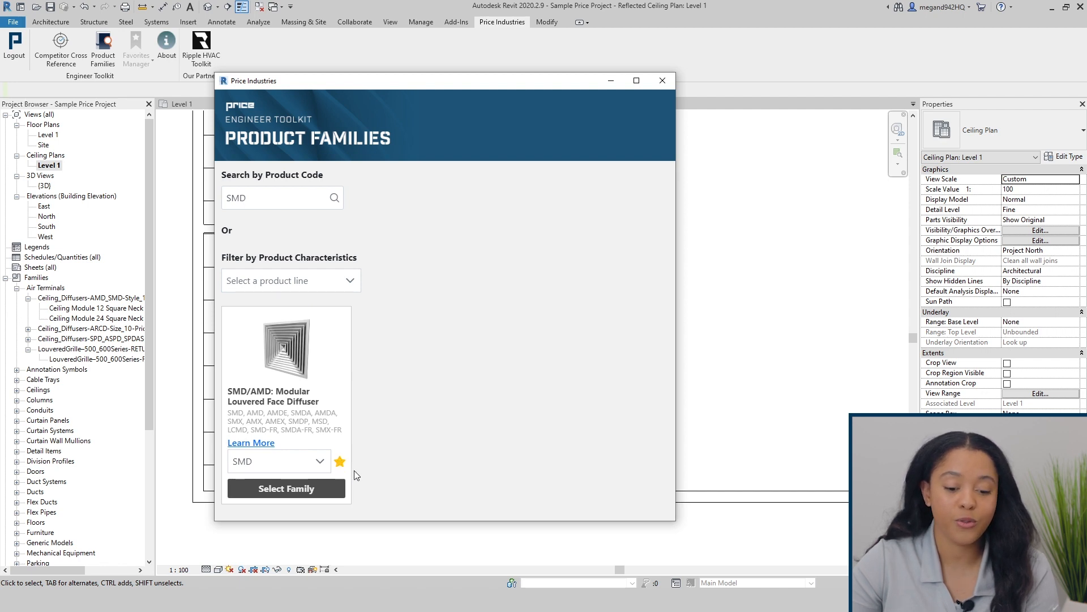
mouse_move(340, 461)
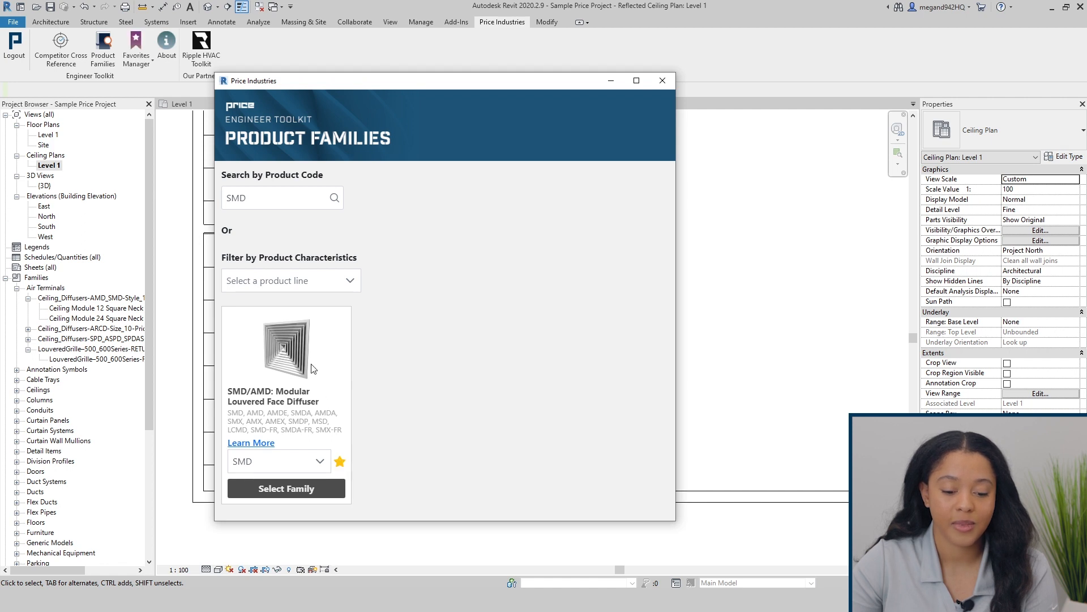
- Star the results for product codes 80 and SDV, then close the catalogue
left_click(282, 198)
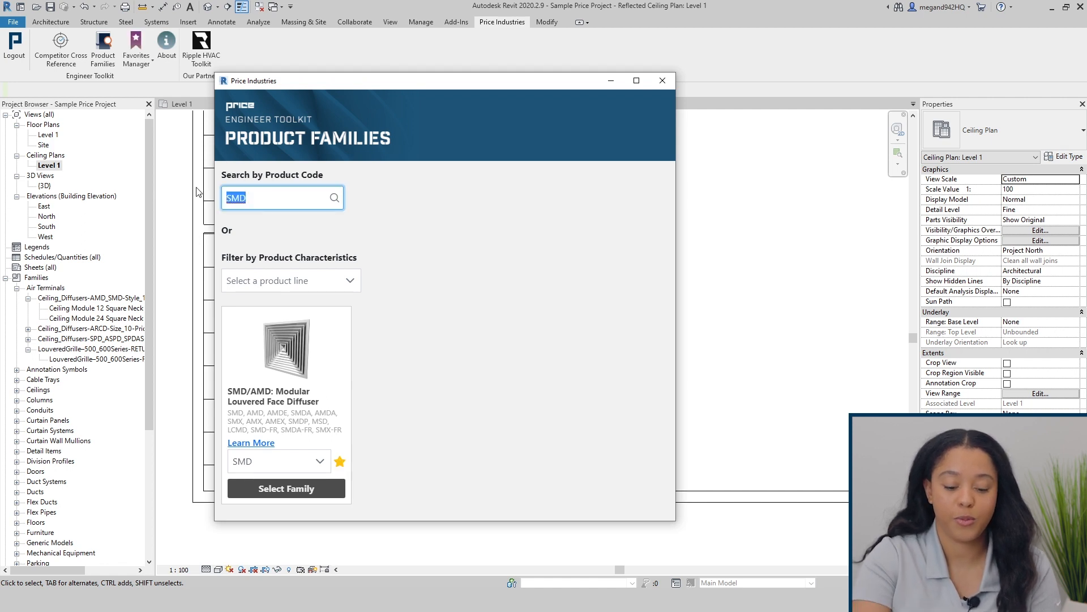
type("80")
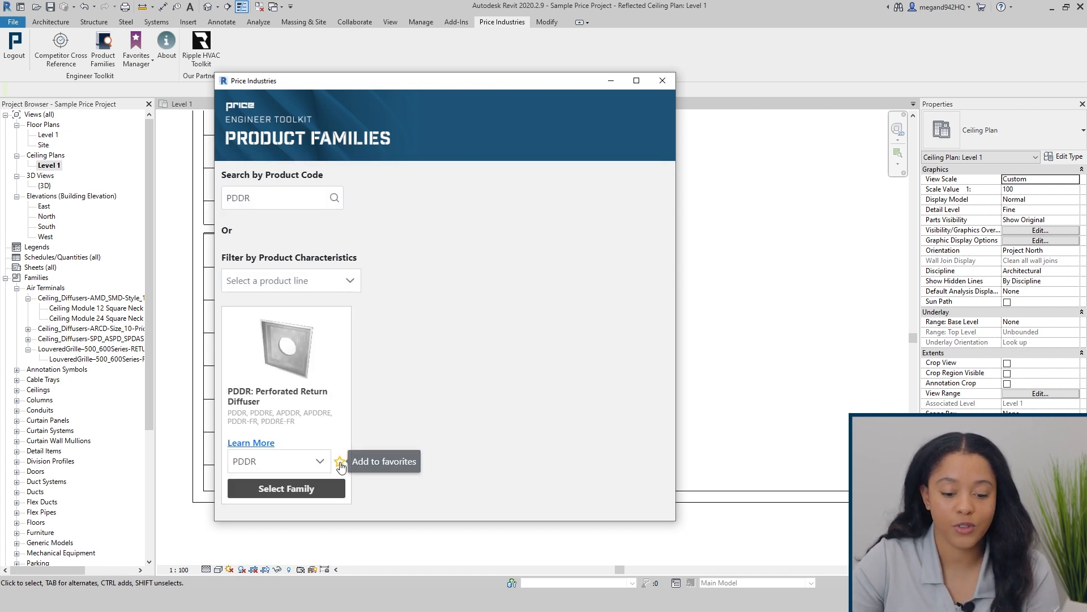
left_click(339, 461)
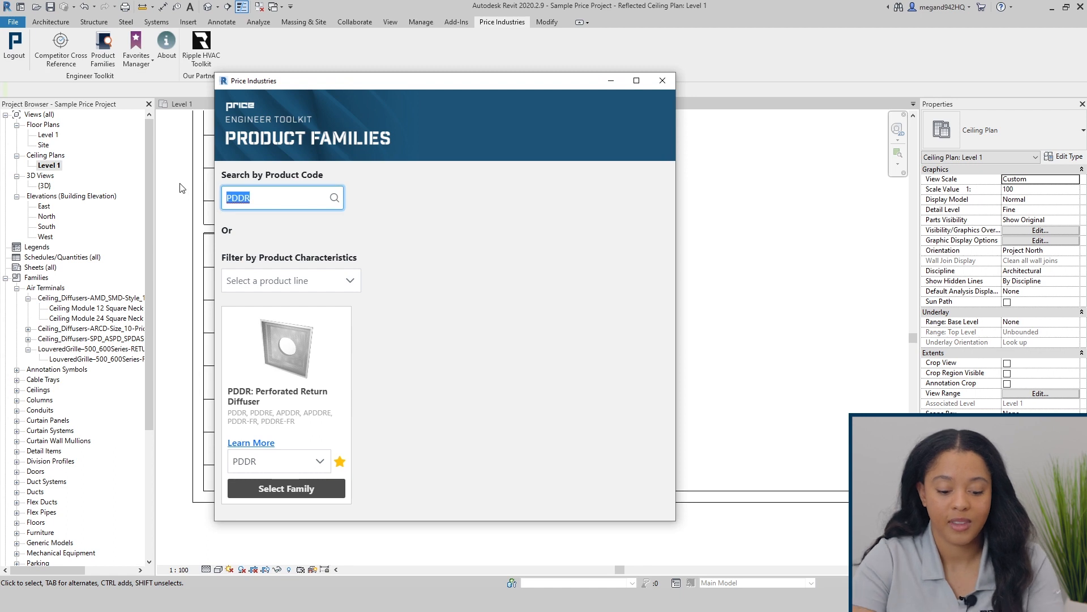
type("SDV")
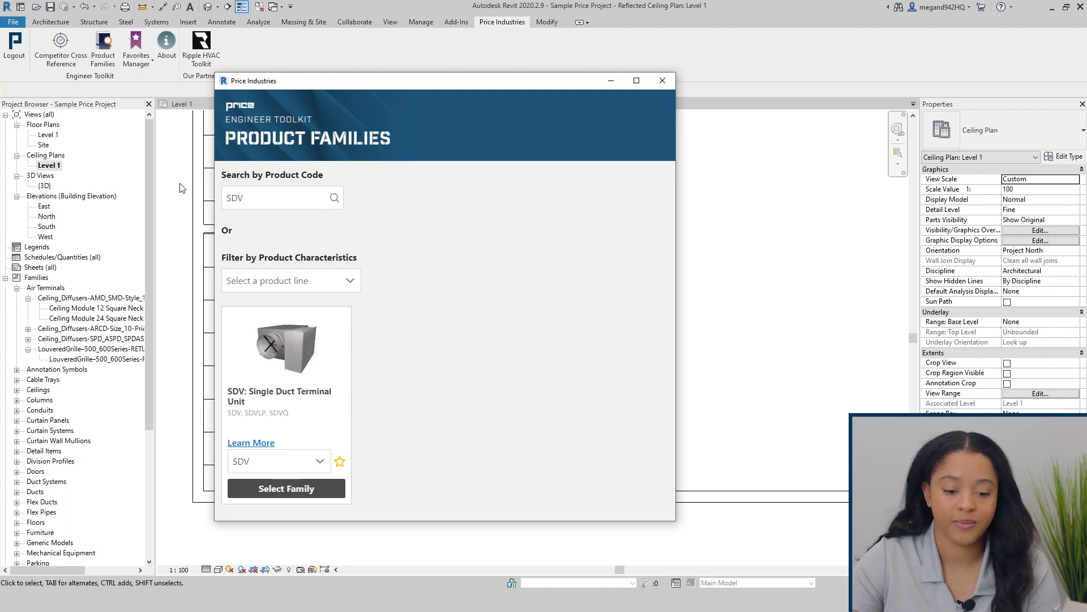
mouse_move(340, 461)
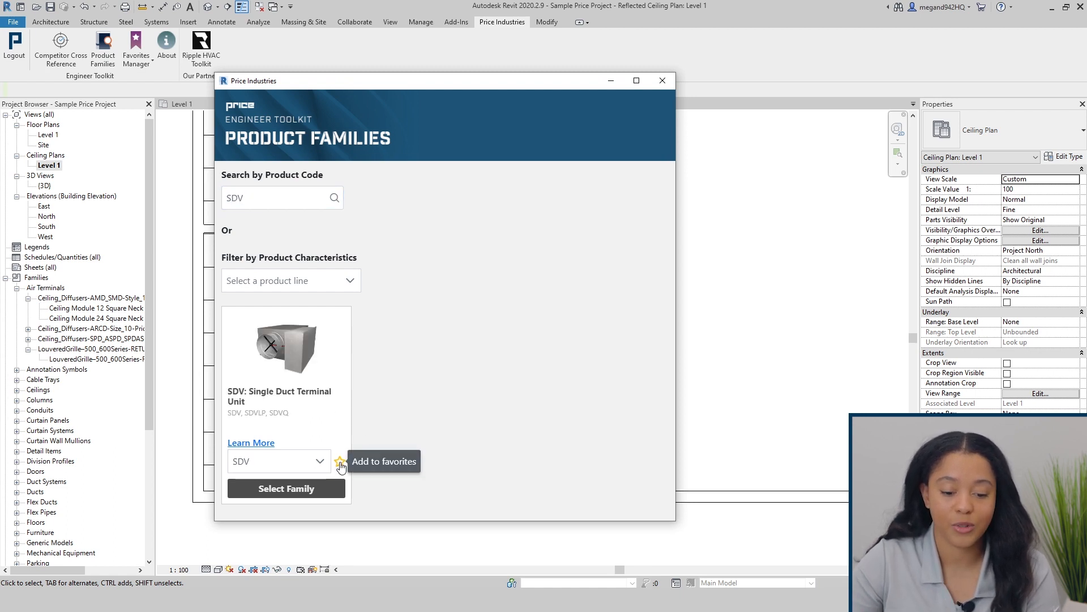
left_click(340, 461)
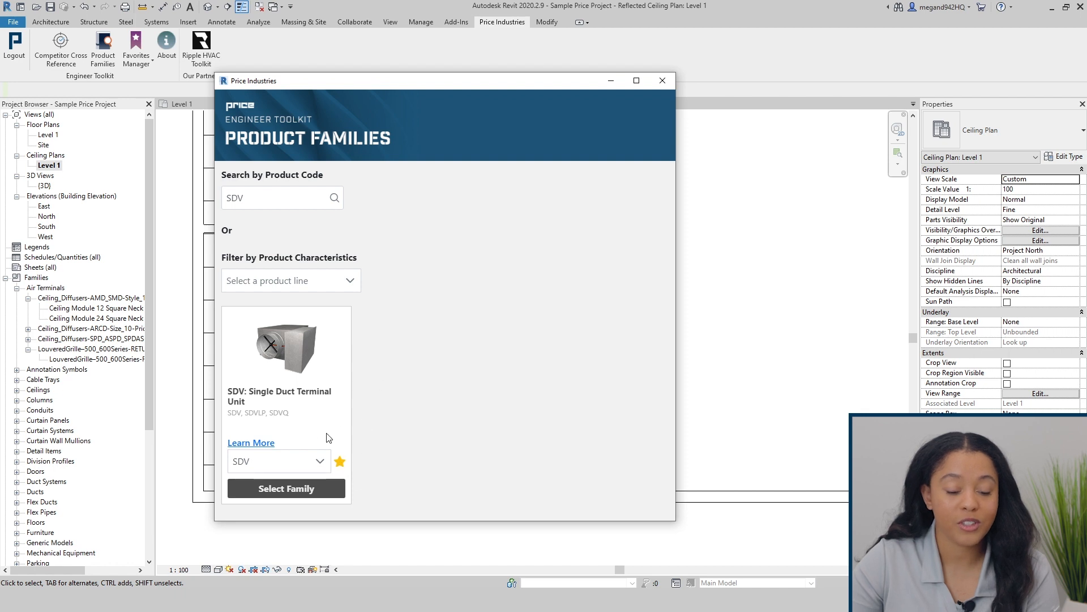
mouse_move(662, 81)
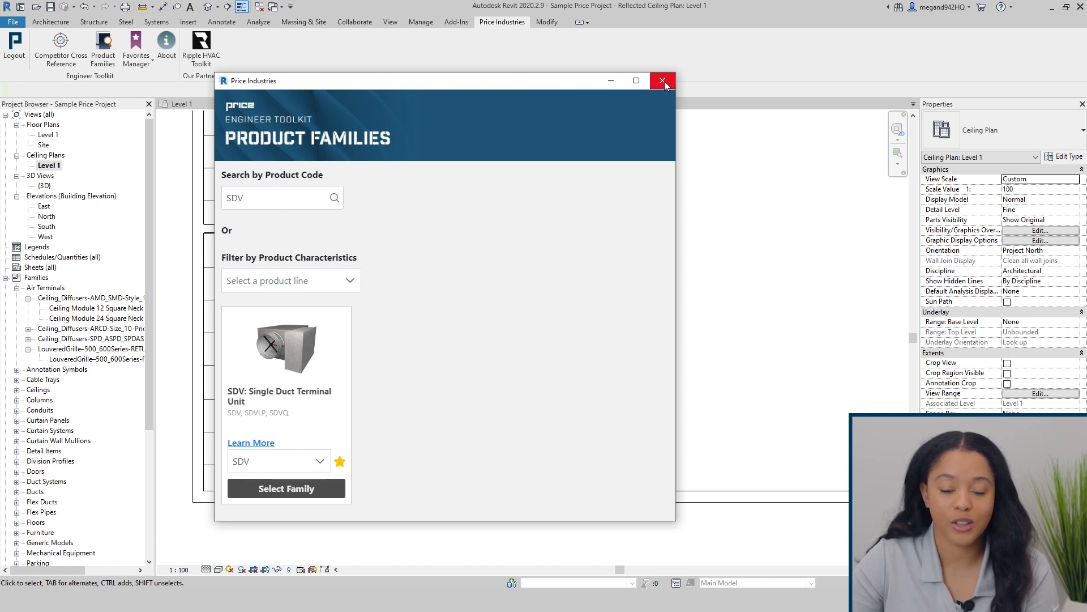
left_click(661, 80)
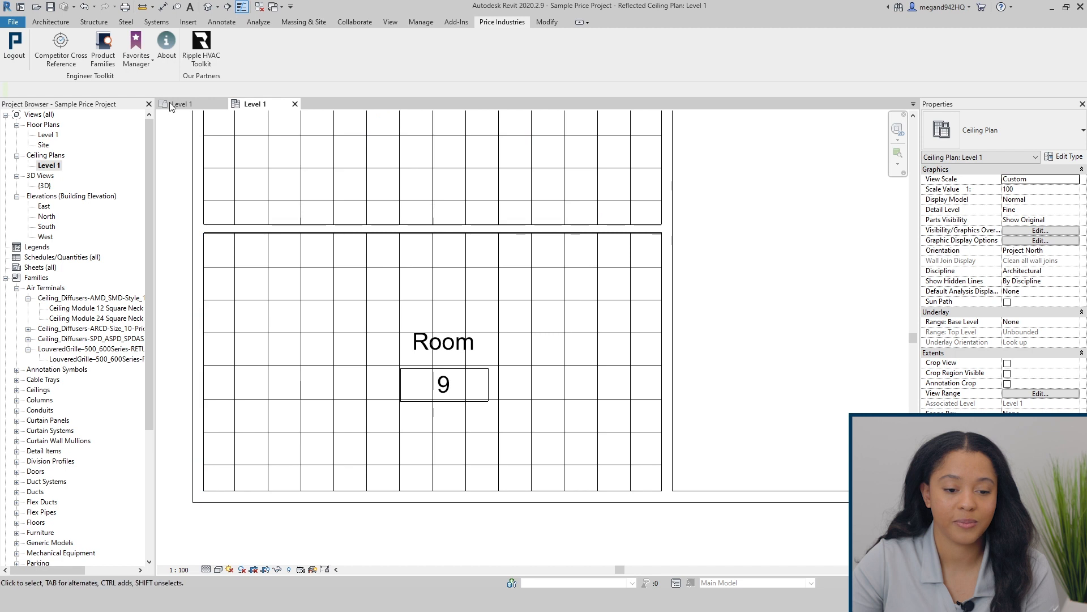
mouse_move(136, 50)
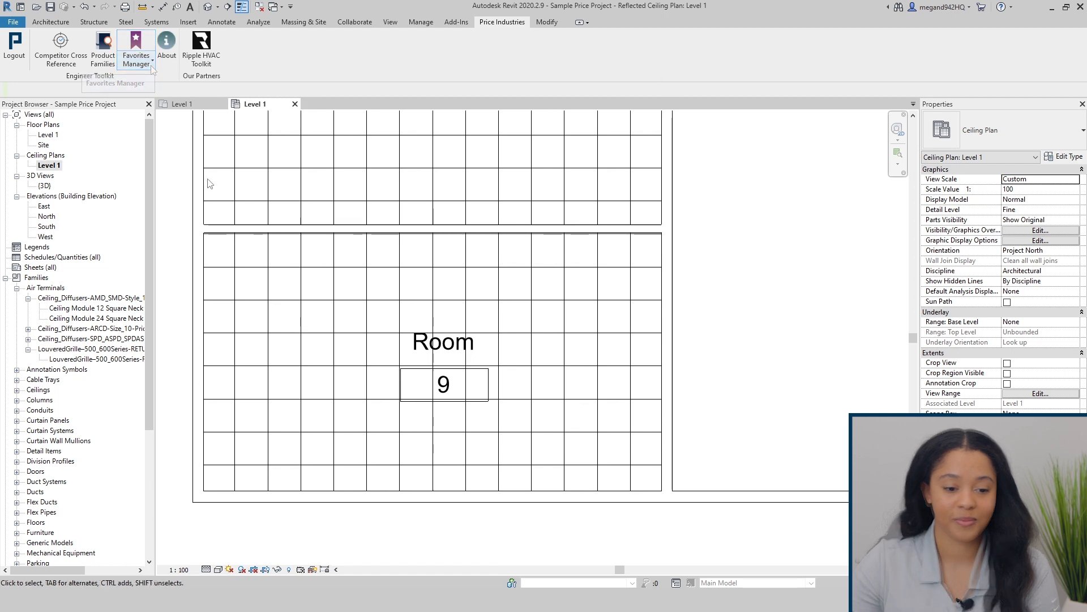
mouse_move(137, 52)
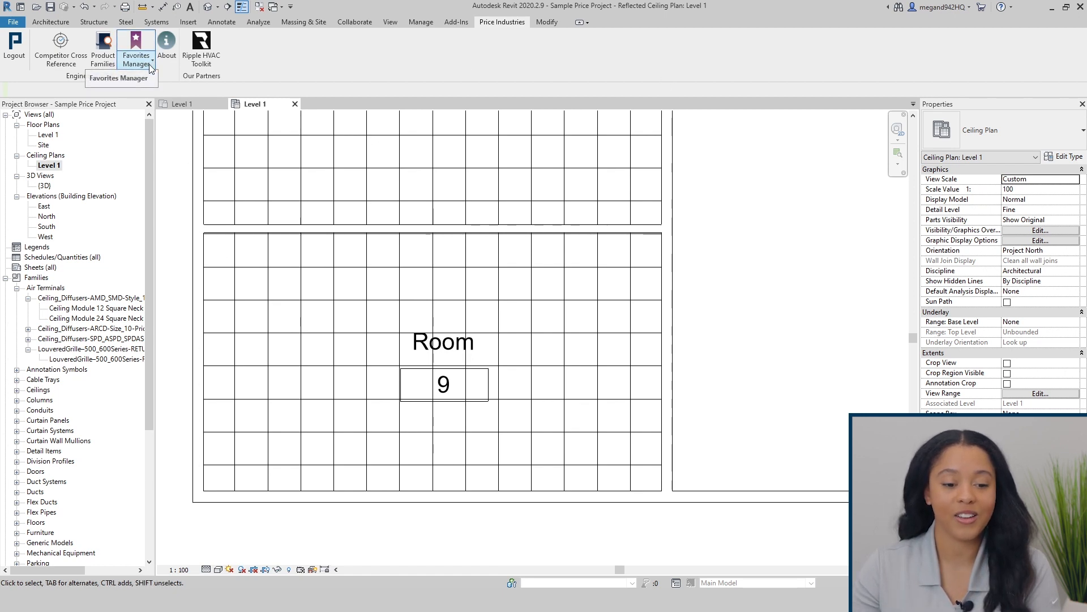
- View SDV's loadable types, then remove 80 Egg Crate Grille in Favorites Manager
left_click(136, 51)
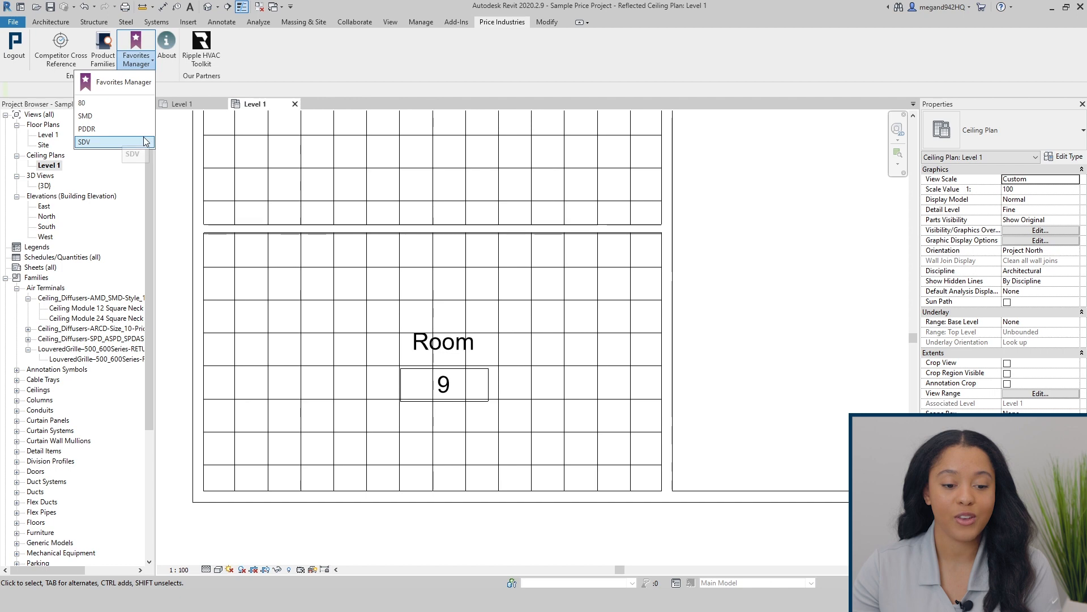
left_click(84, 142)
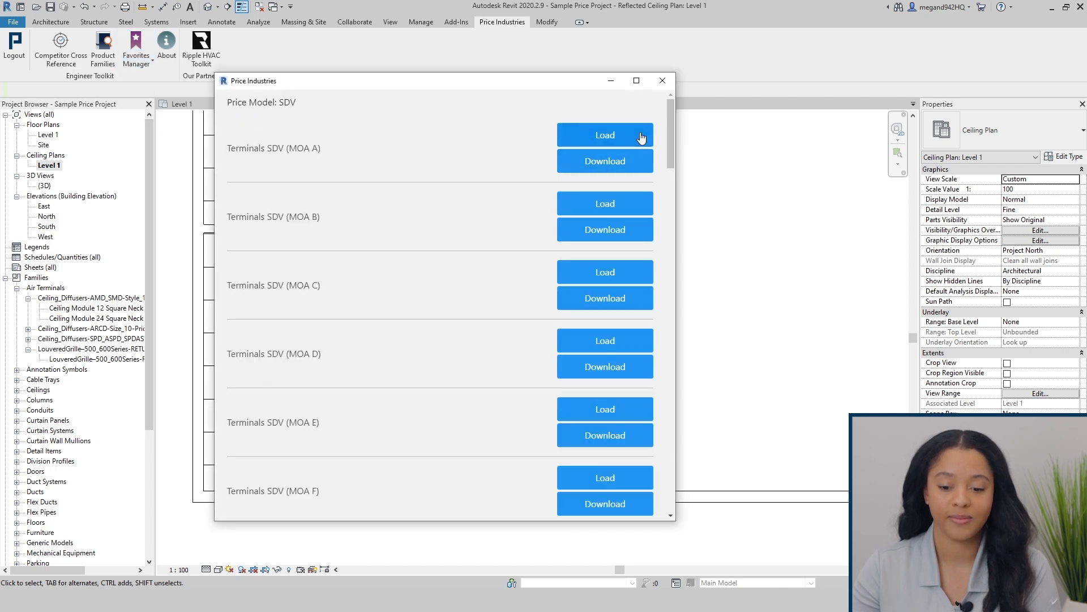
left_click(661, 81)
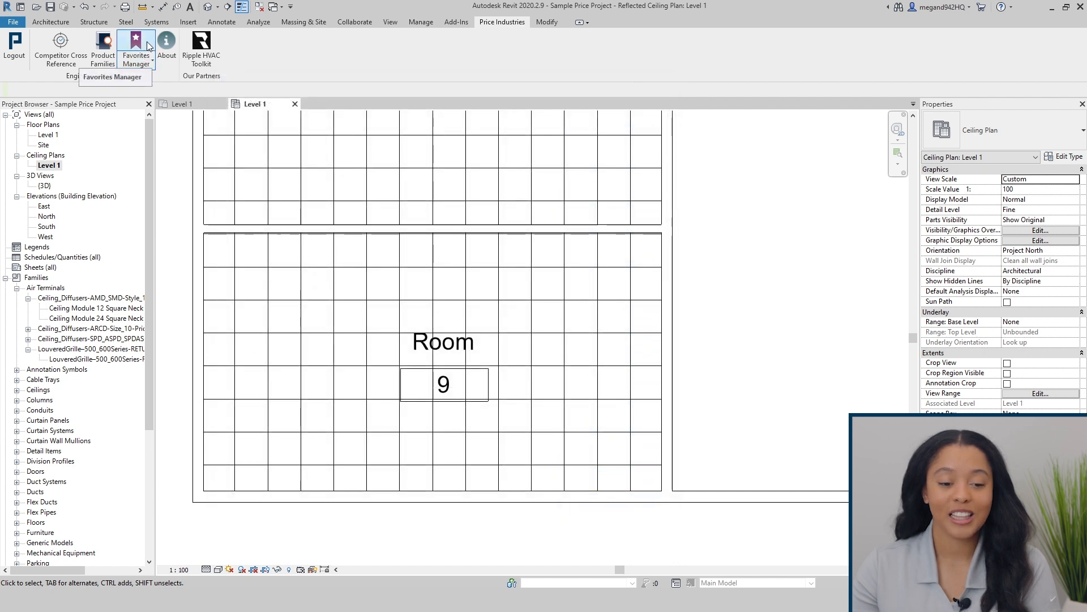
left_click(136, 49)
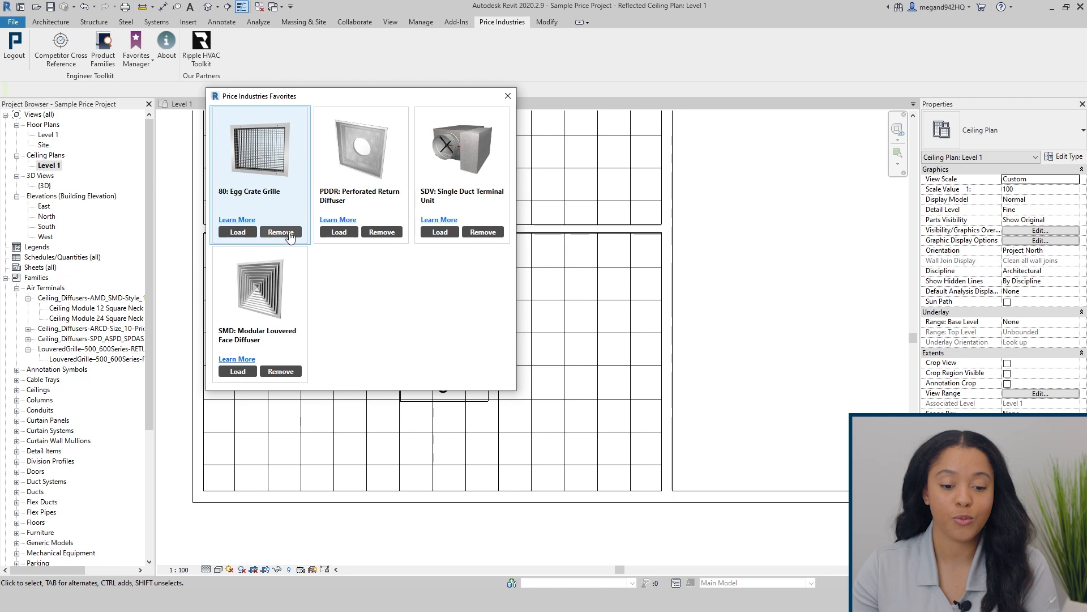
left_click(281, 232)
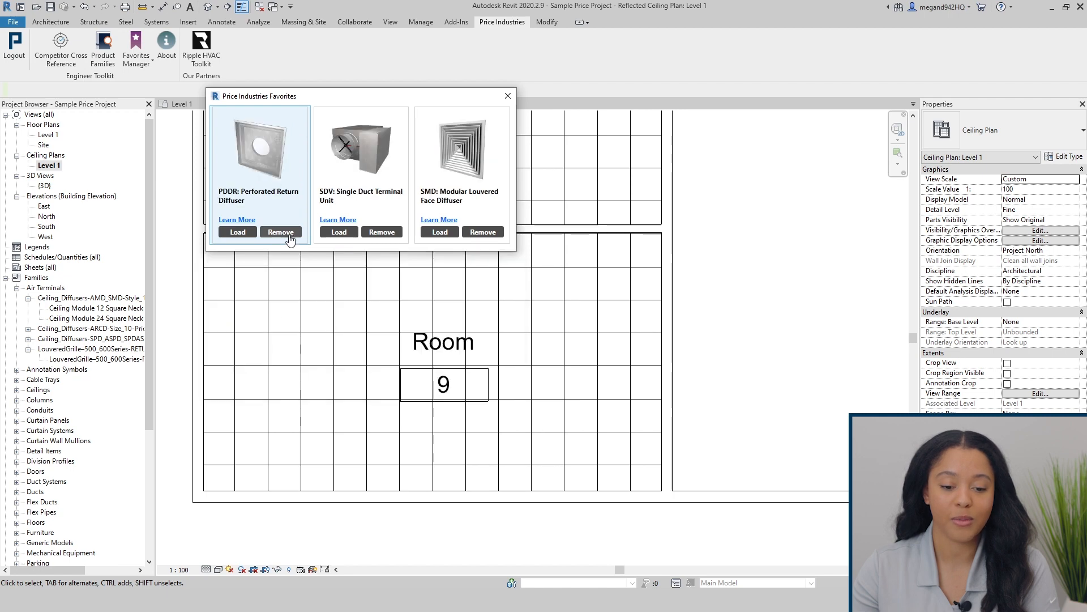
left_click(280, 232)
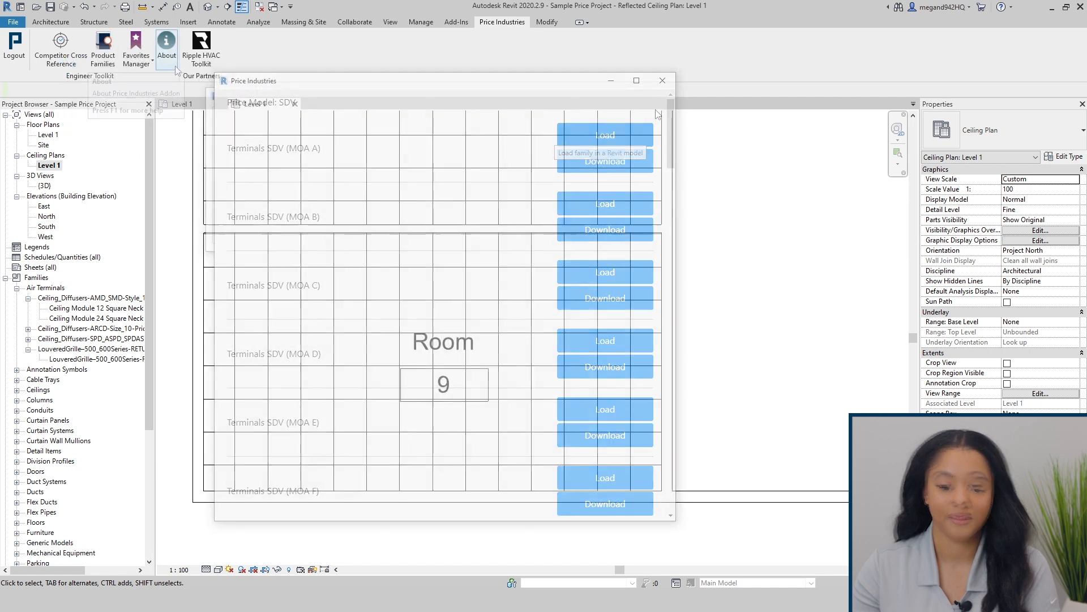
- Open About Price Industries Addon to see version 22.11.2 and support contacts
left_click(166, 50)
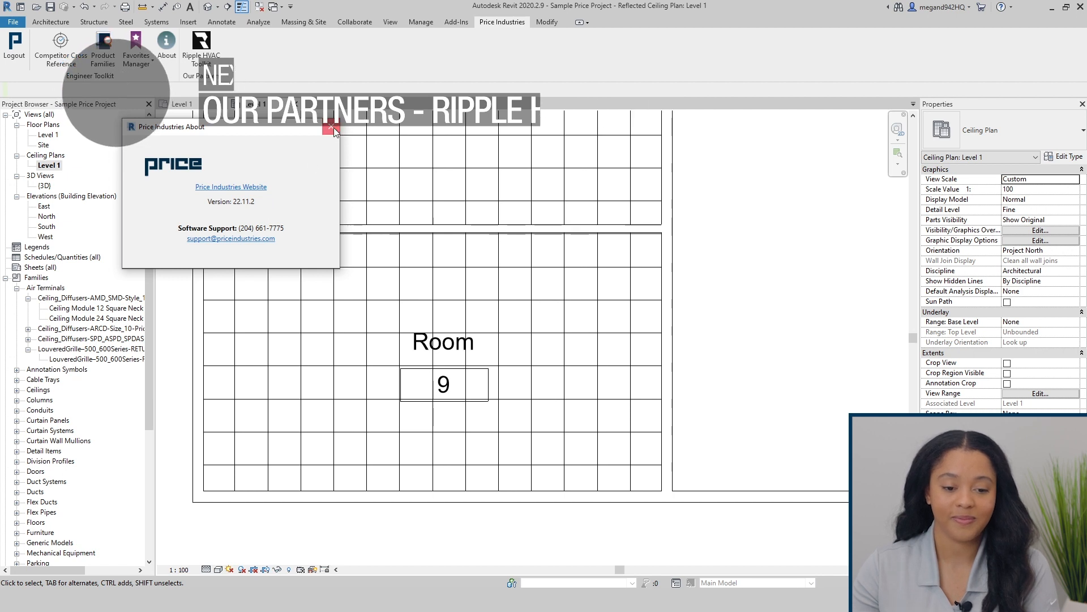
left_click(333, 127)
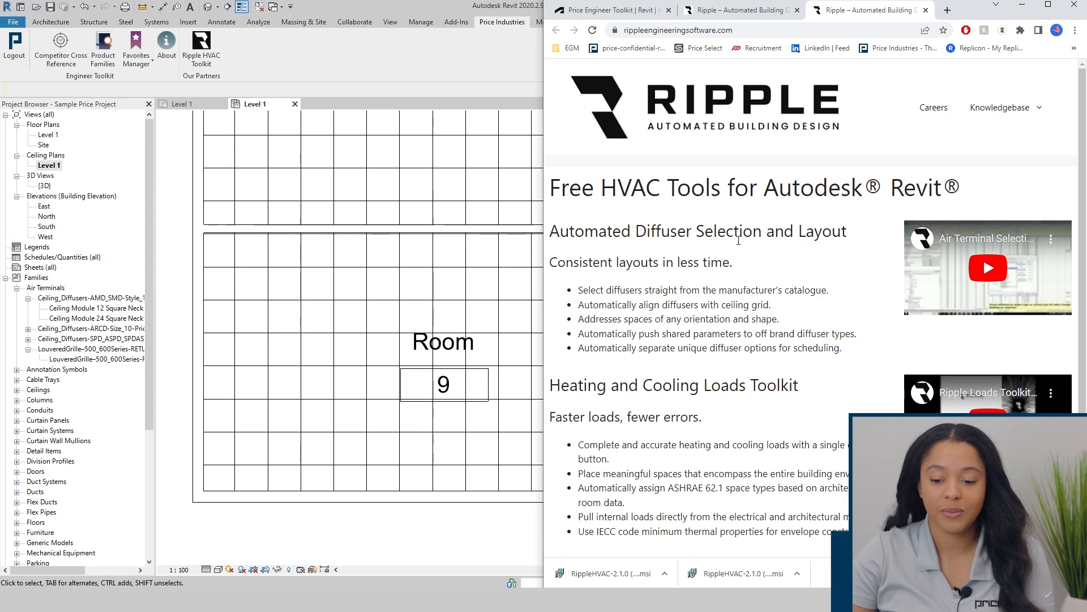
- Scroll the Ripple page down to the Heating and Cooling Loads Toolkit download
scroll("down", 3)
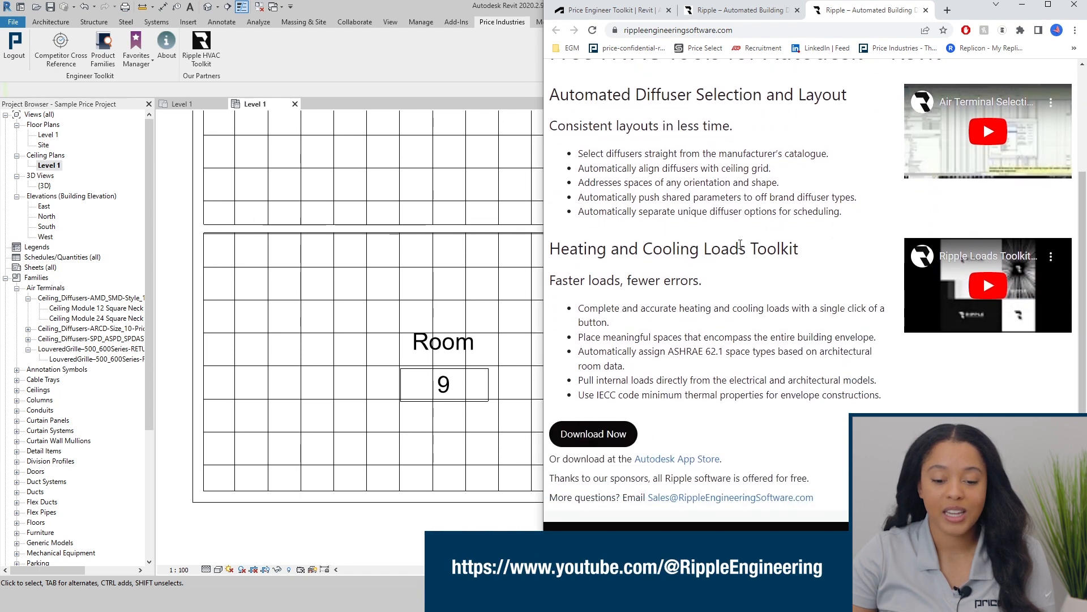